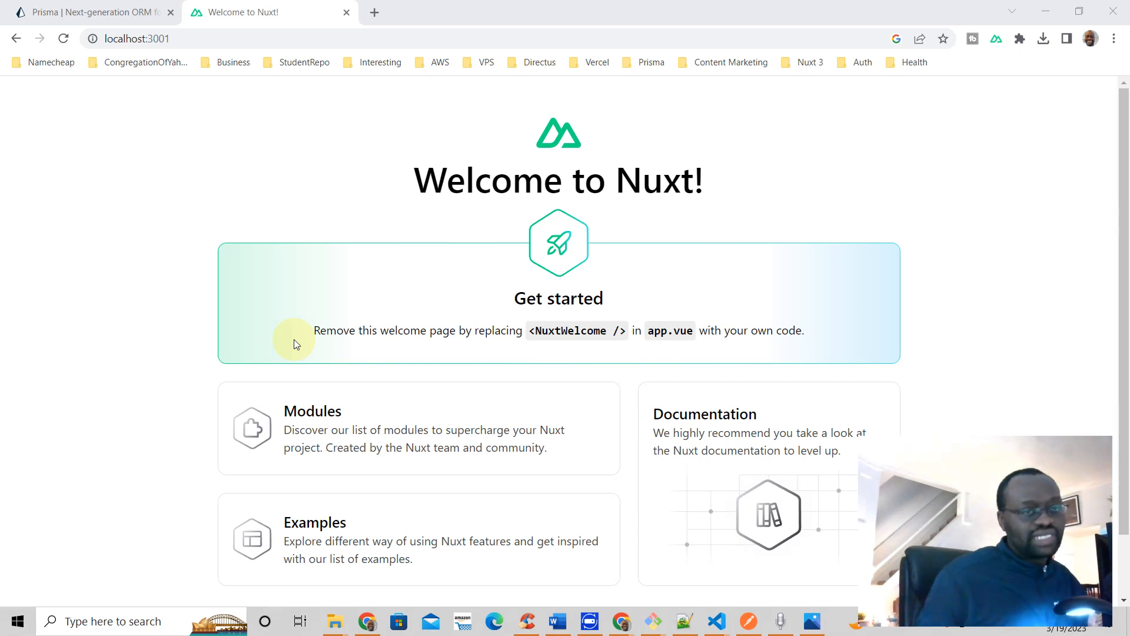
- Switch Chrome from the local Nuxt welcome page to the Prisma homepage tab
{"action": "left_click", "coordinate": [95, 12]}
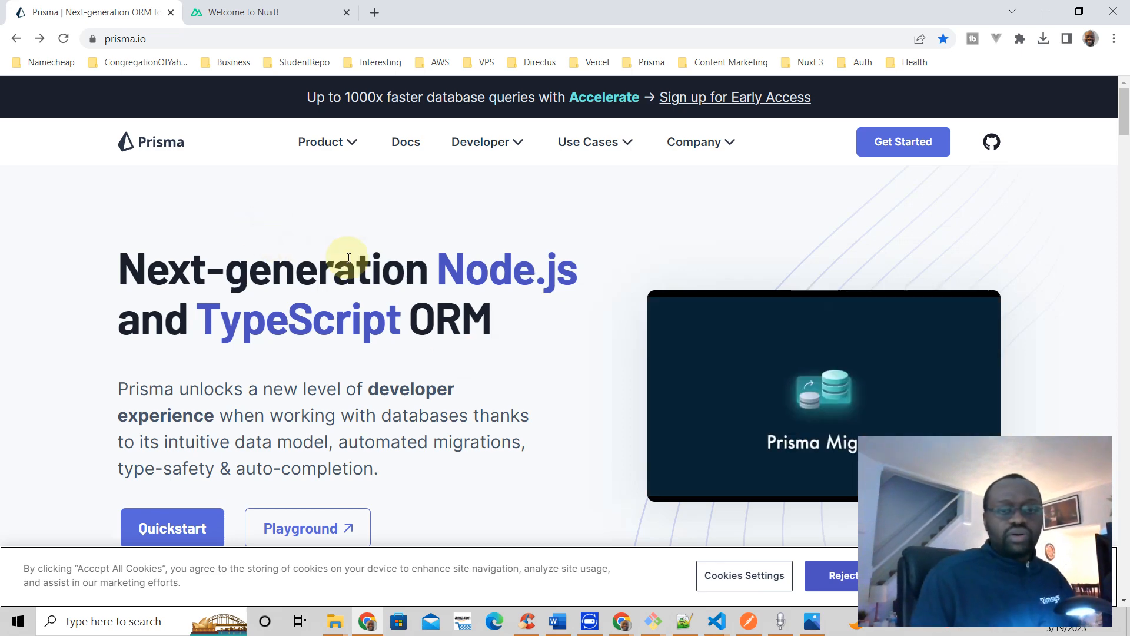
- Reach the Prisma Quickstart guide for adding Prisma to an existing project
{"action": "scroll", "scroll_direction": "down", "scroll_amount": 3}
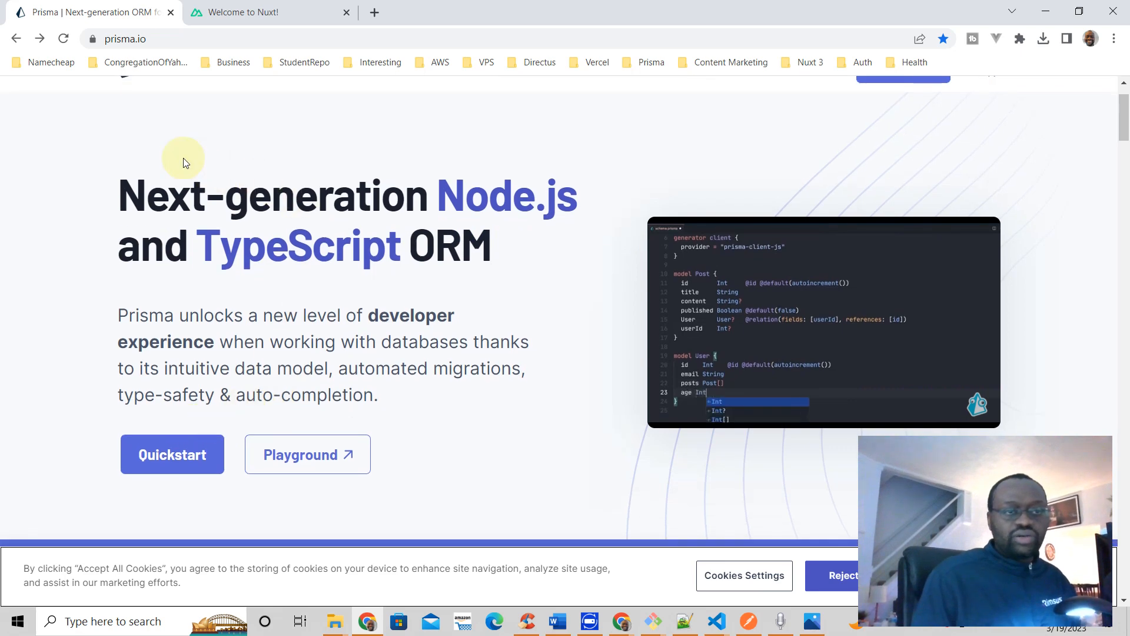
{"action": "left_click", "coordinate": [172, 454]}
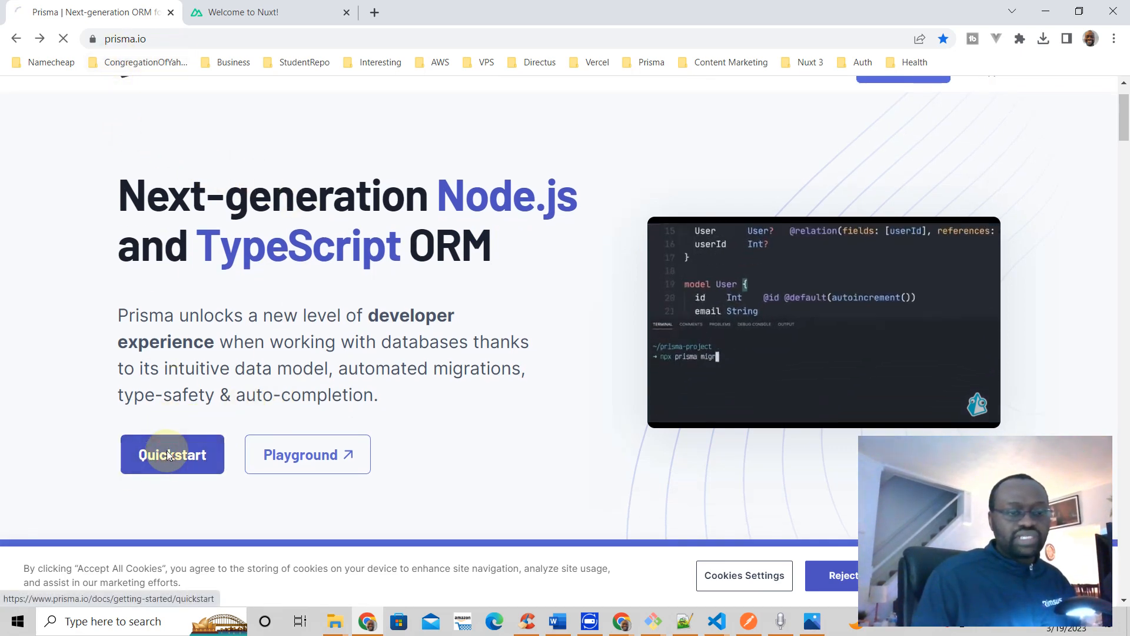
{"action": "left_click", "coordinate": [171, 454]}
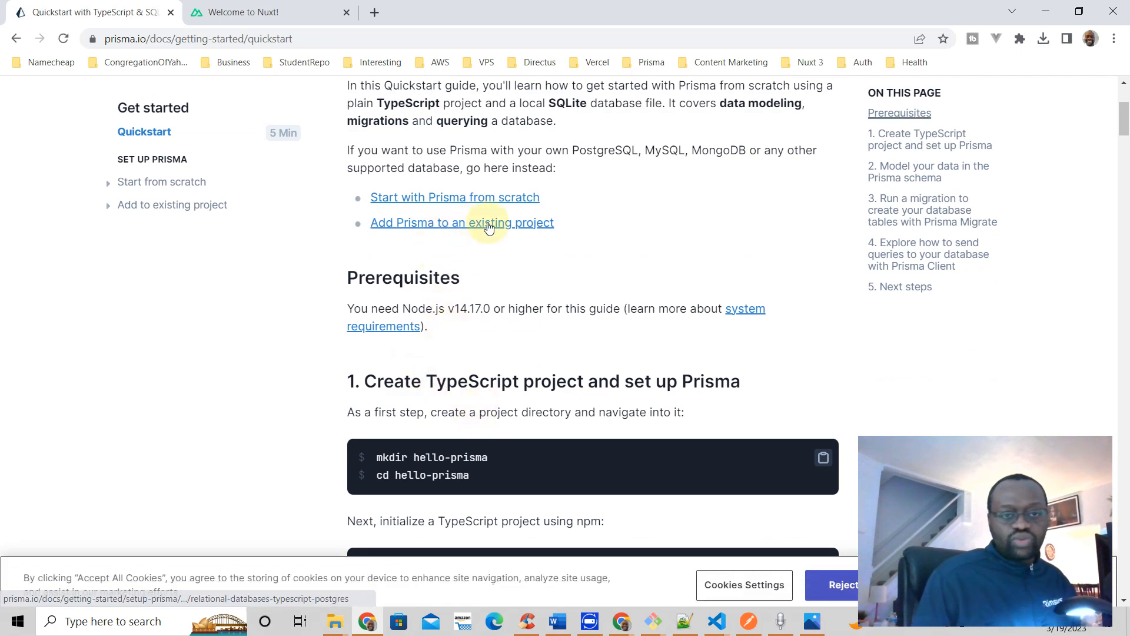
{"action": "left_click", "coordinate": [462, 222]}
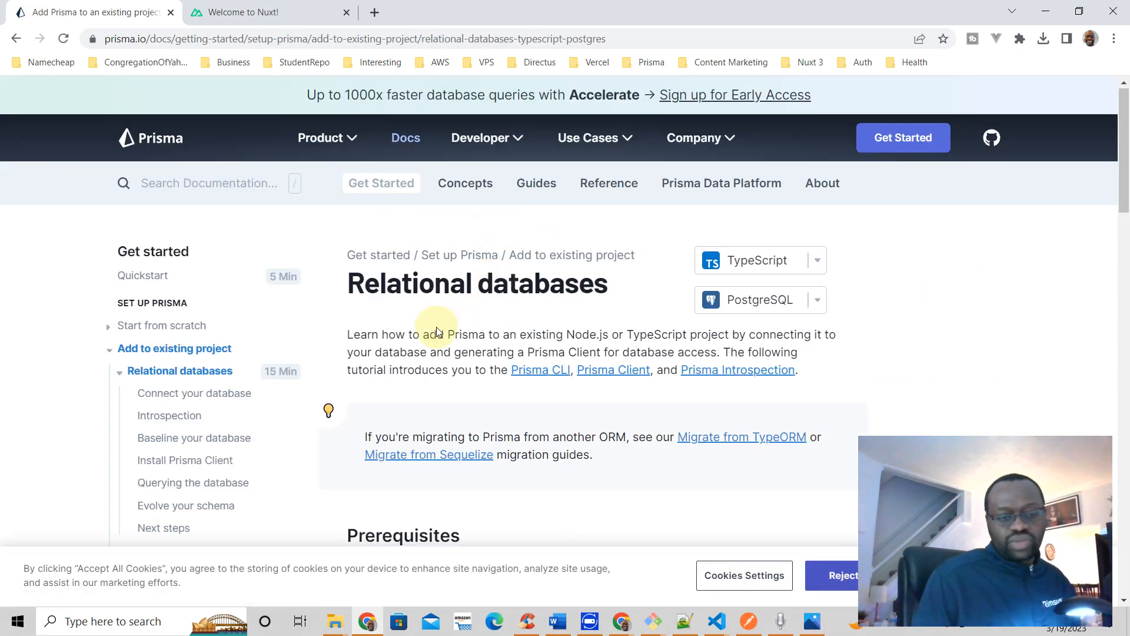
- Review the Set up Prisma steps, then return to the Nuxt welcome tab
{"action": "scroll", "scroll_direction": "down", "scroll_amount": 3}
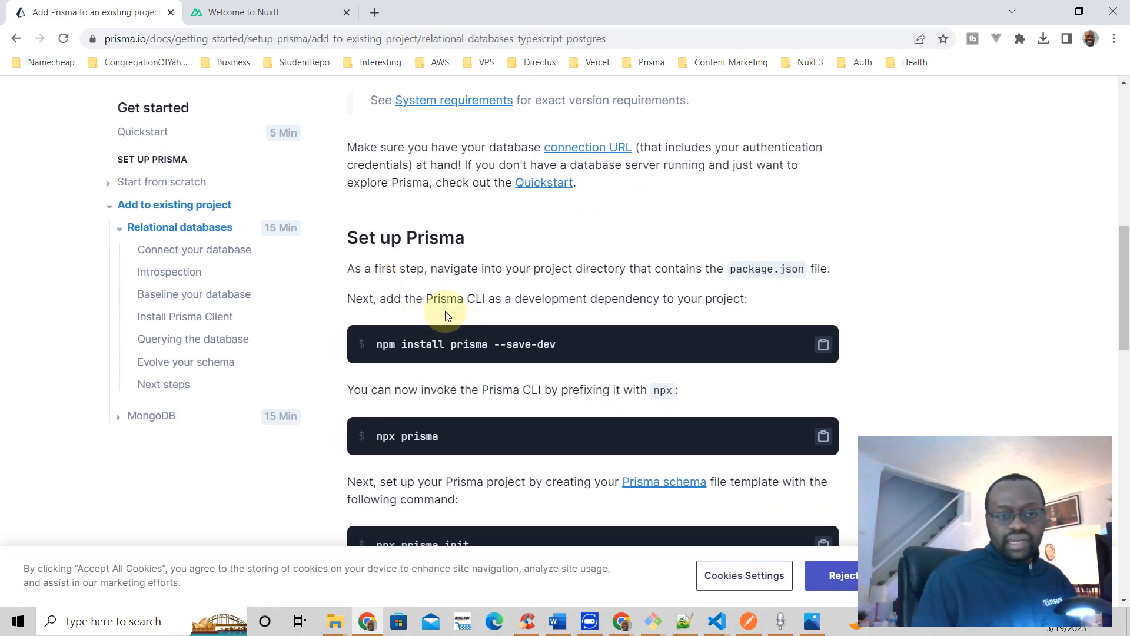
{"action": "scroll", "scroll_direction": "down", "scroll_amount": 3}
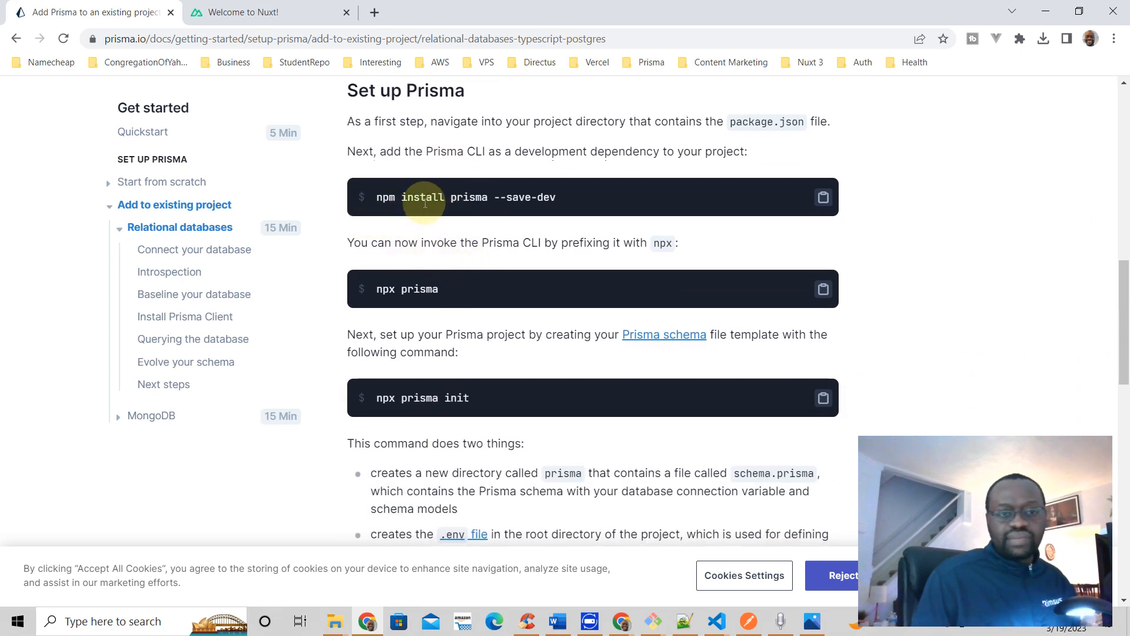
{"action": "mouse_move", "coordinate": [439, 330]}
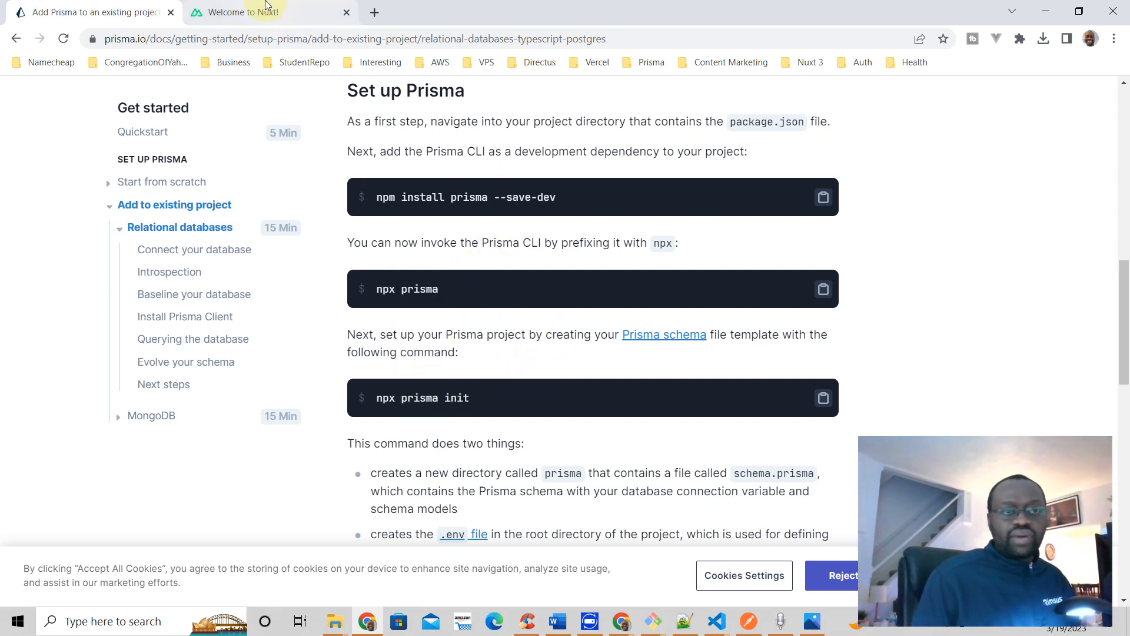
{"action": "left_click", "coordinate": [252, 12]}
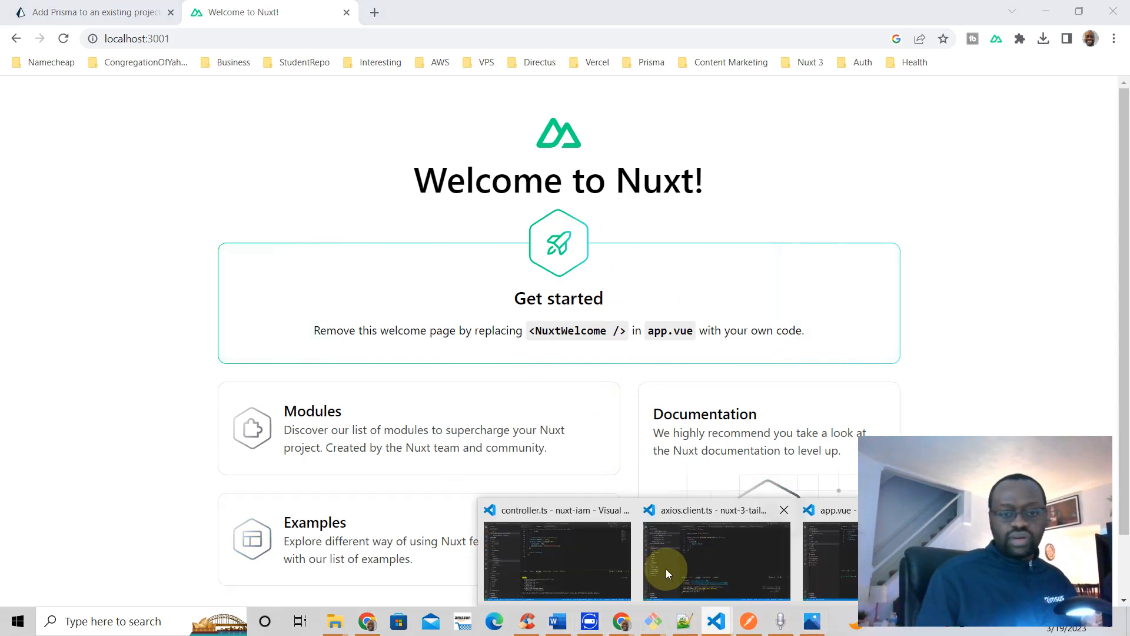
- Bring up the nuxt-3 project in VS Code and browse the plugins and pages folders
{"action": "left_click", "coordinate": [557, 560]}
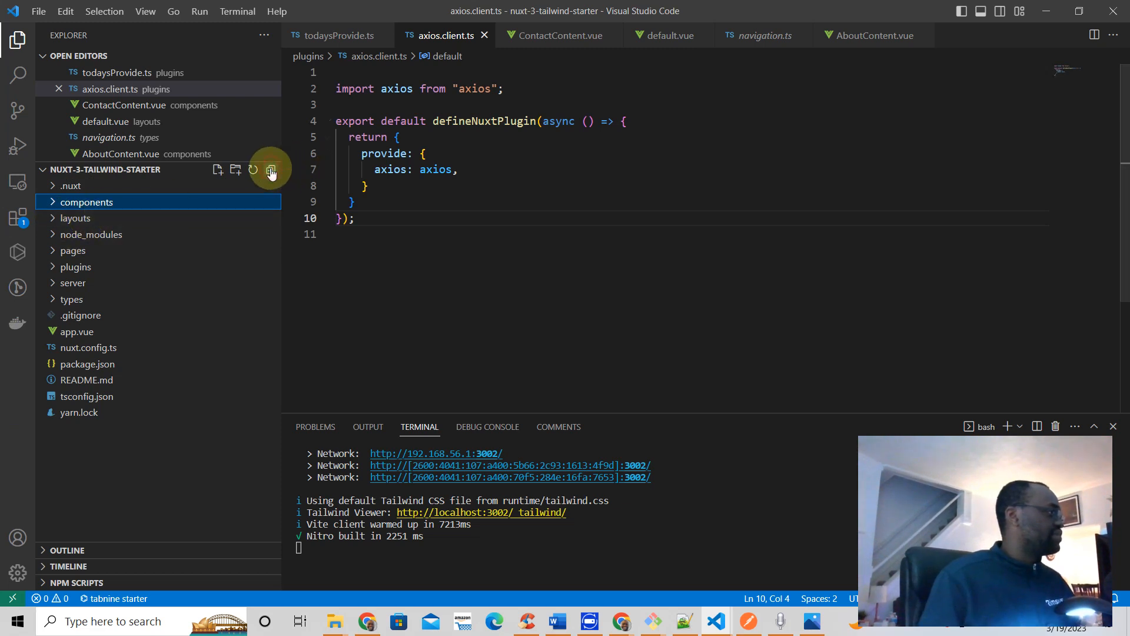
{"action": "left_click", "coordinate": [76, 267]}
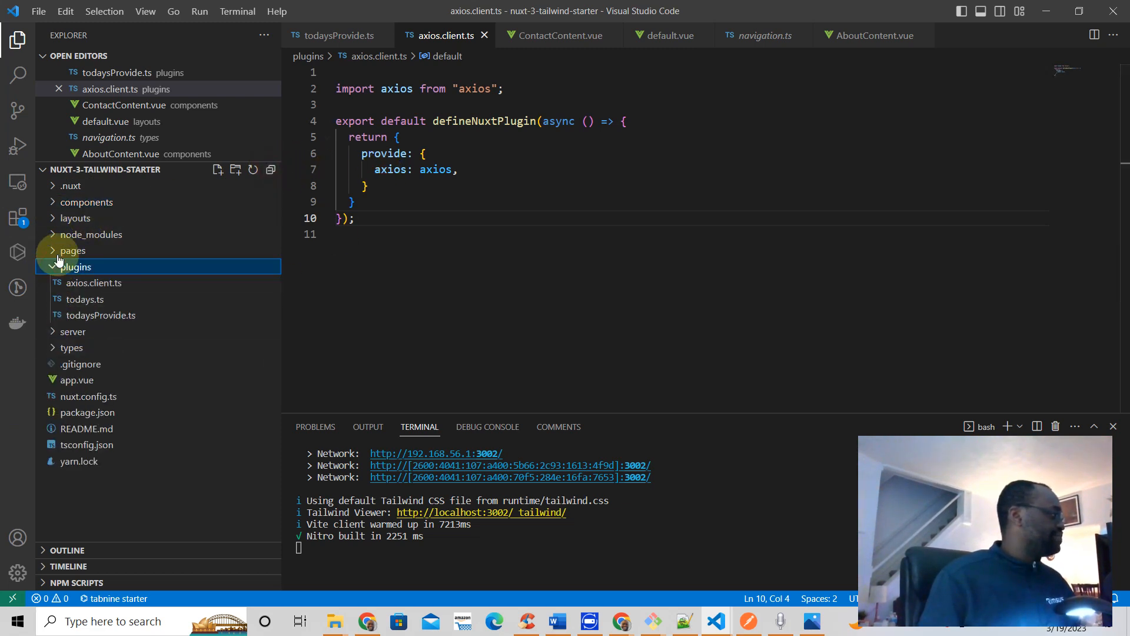
{"action": "left_click", "coordinate": [73, 250]}
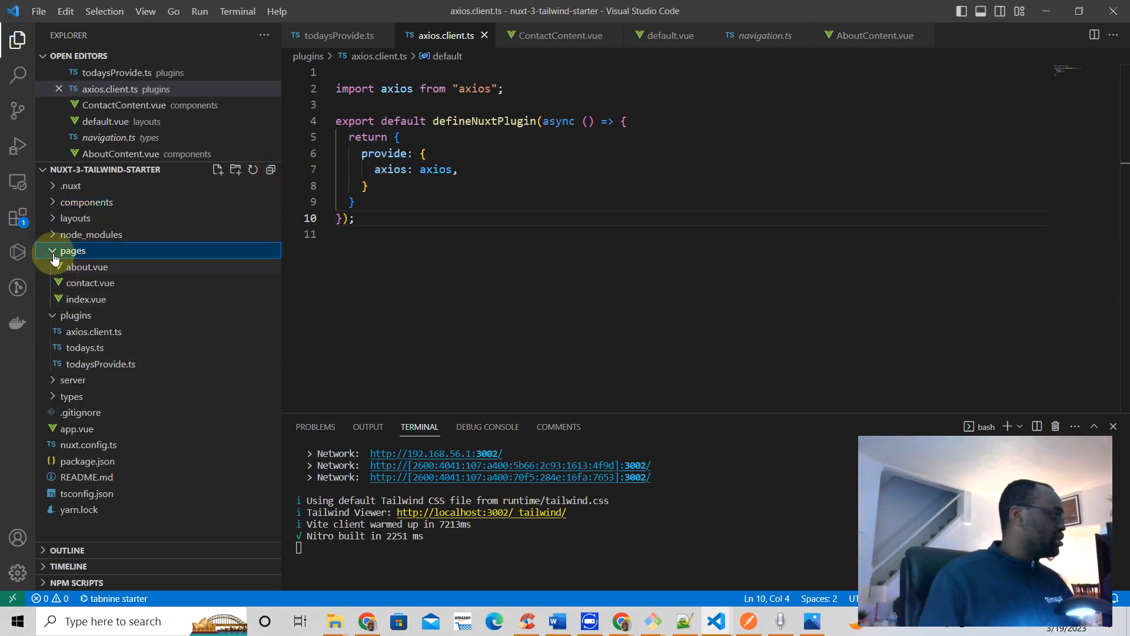
{"action": "left_click", "coordinate": [73, 250]}
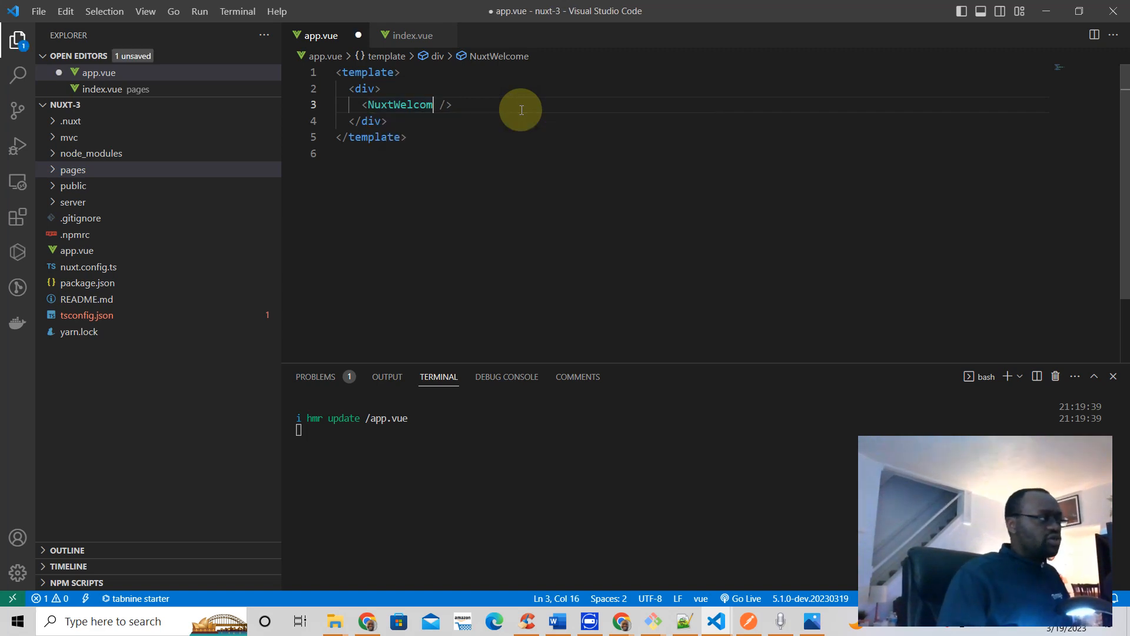
- Replace NuxtWelcome with NuxtPage in app.vue and view pages/index.vue Home page
{"action": "type", "text": "NuxtPag"}
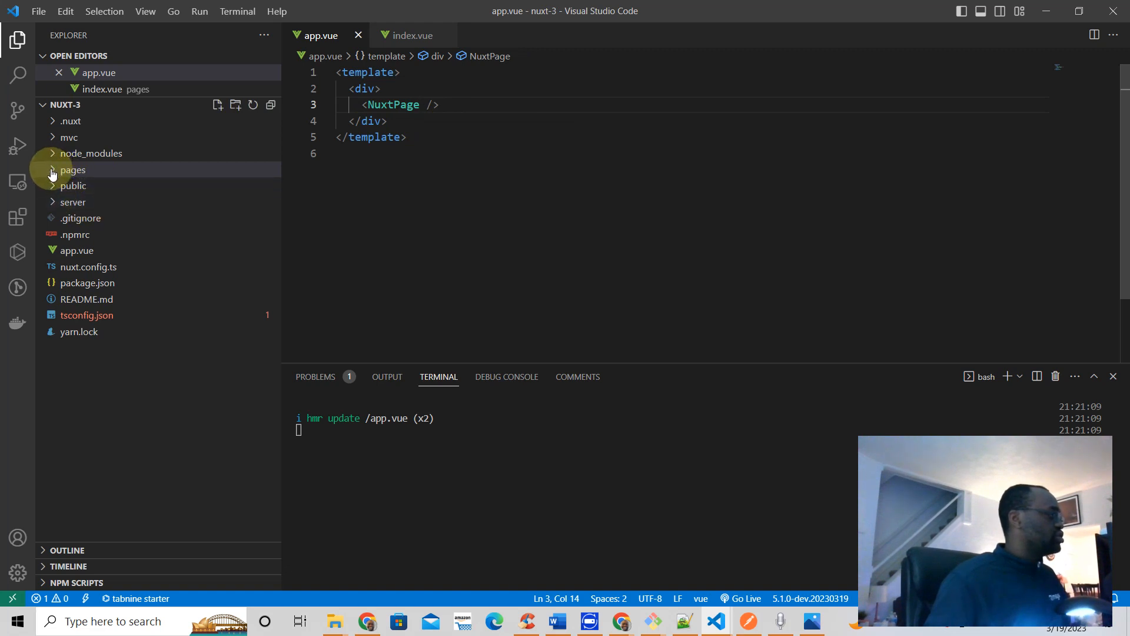
{"action": "left_click", "coordinate": [73, 170]}
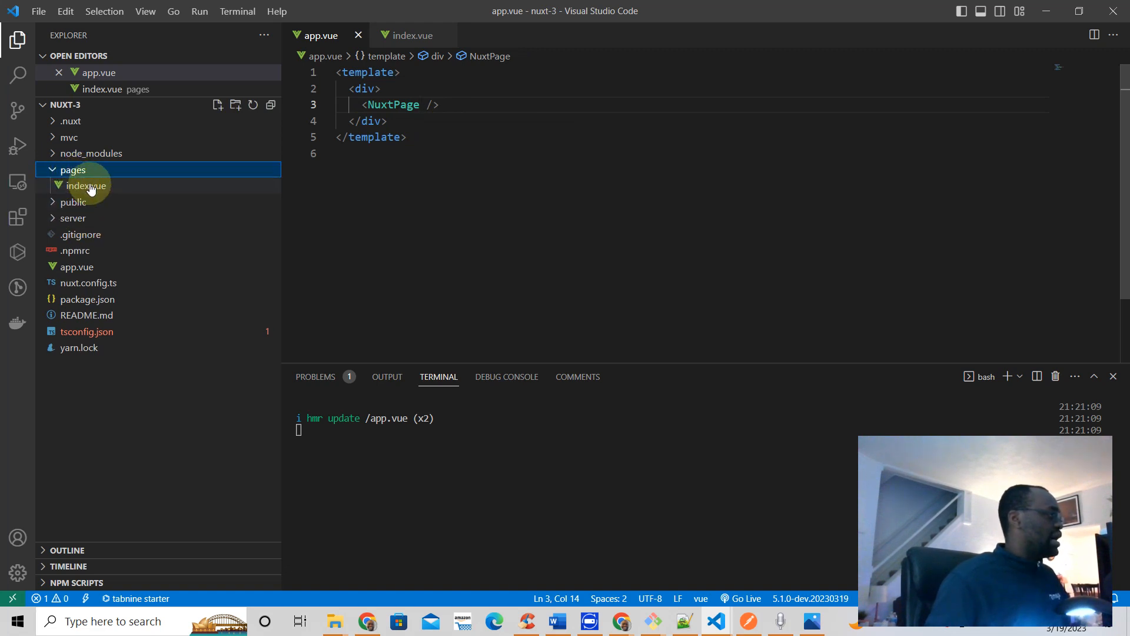
{"action": "left_click", "coordinate": [86, 185]}
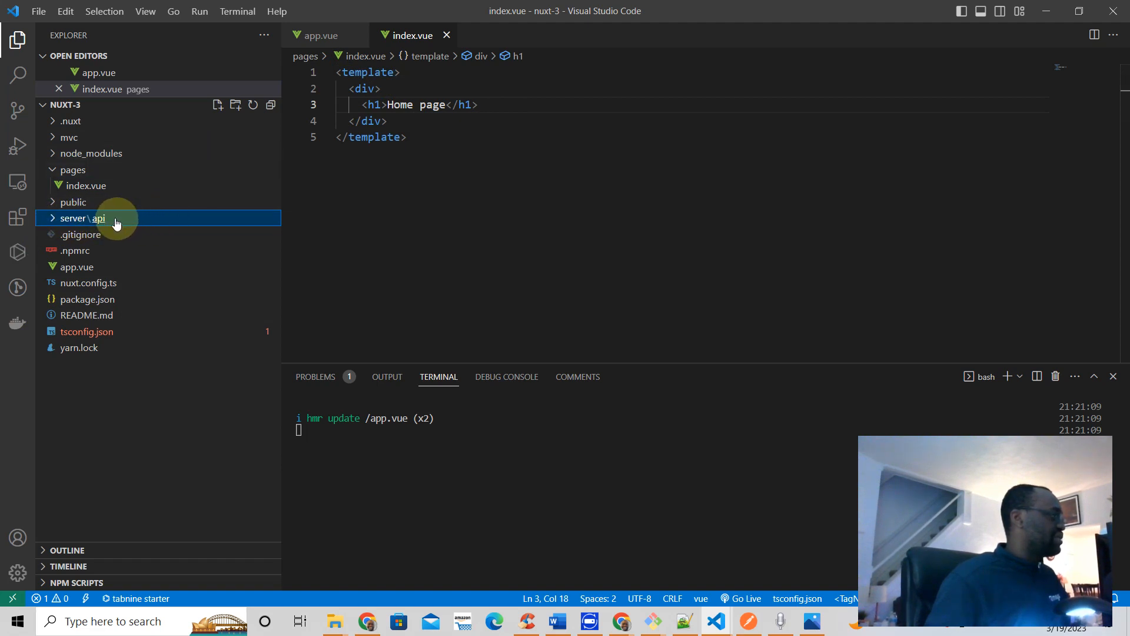
- Delete the server/api folder from the nuxt-3 project to the Recycle Bin
{"action": "right_click", "coordinate": [81, 218]}
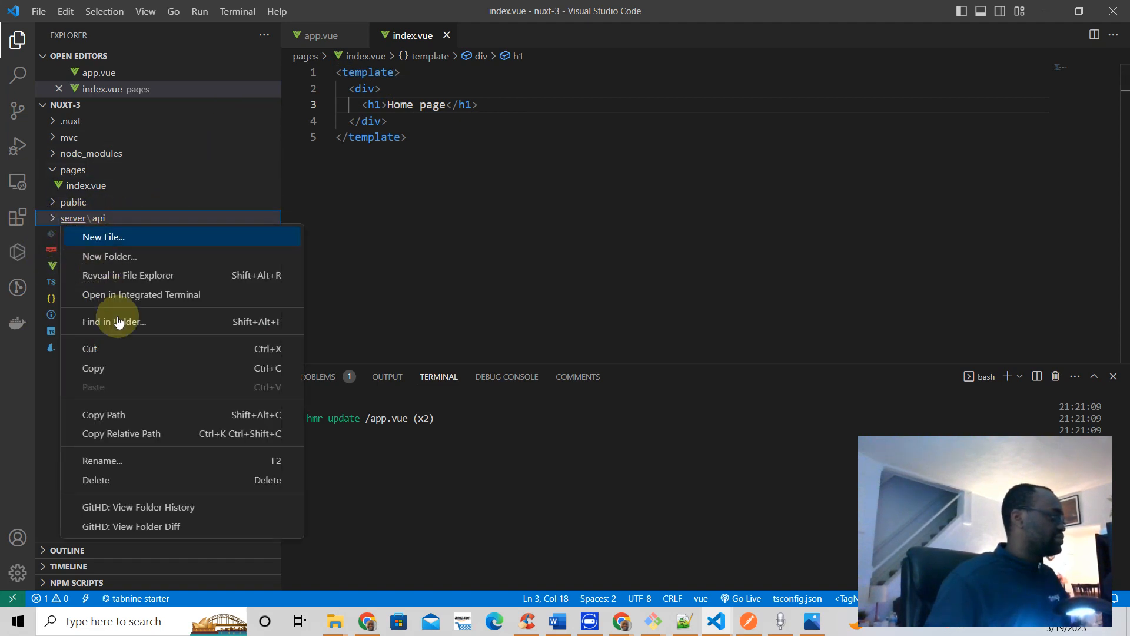
{"action": "left_click", "coordinate": [95, 479]}
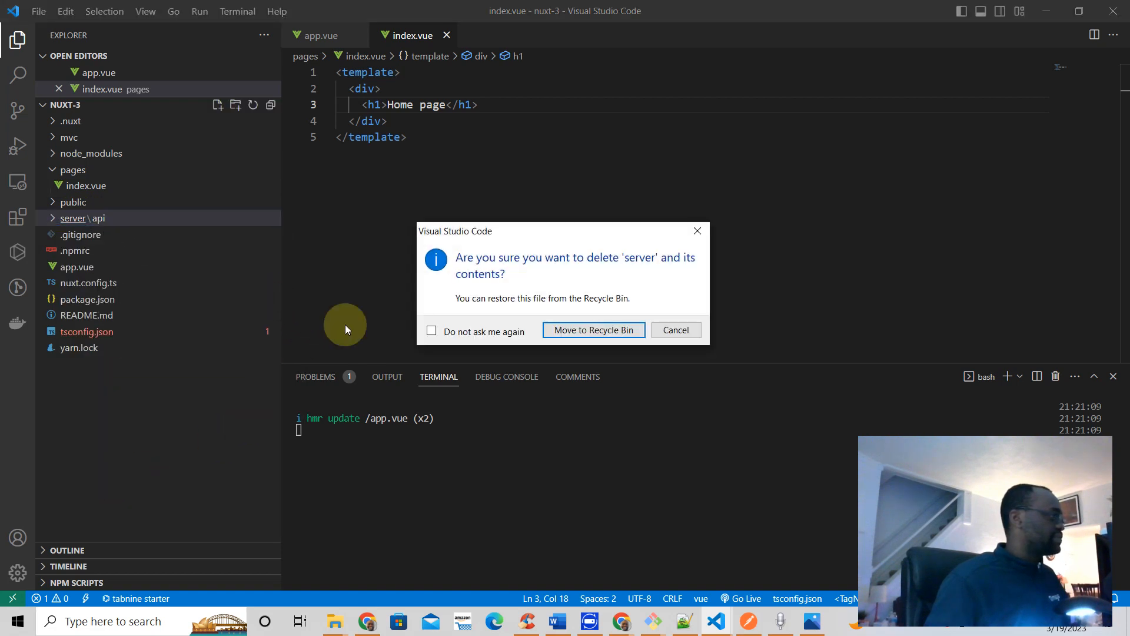
{"action": "left_click", "coordinate": [594, 330]}
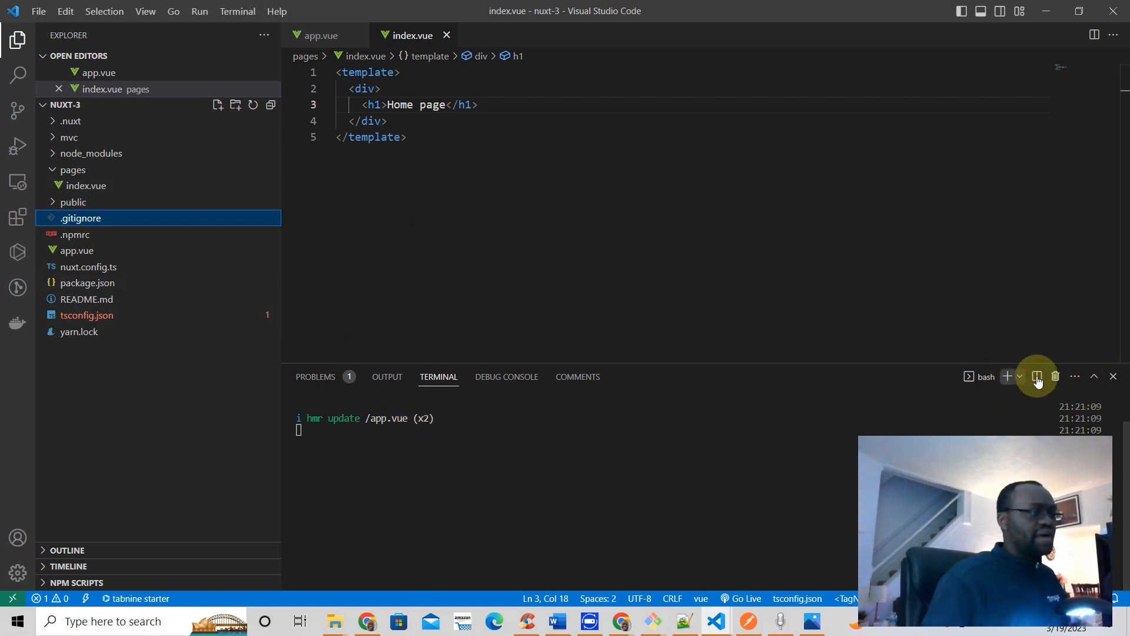
{"action": "mouse_move", "coordinate": [1009, 377]}
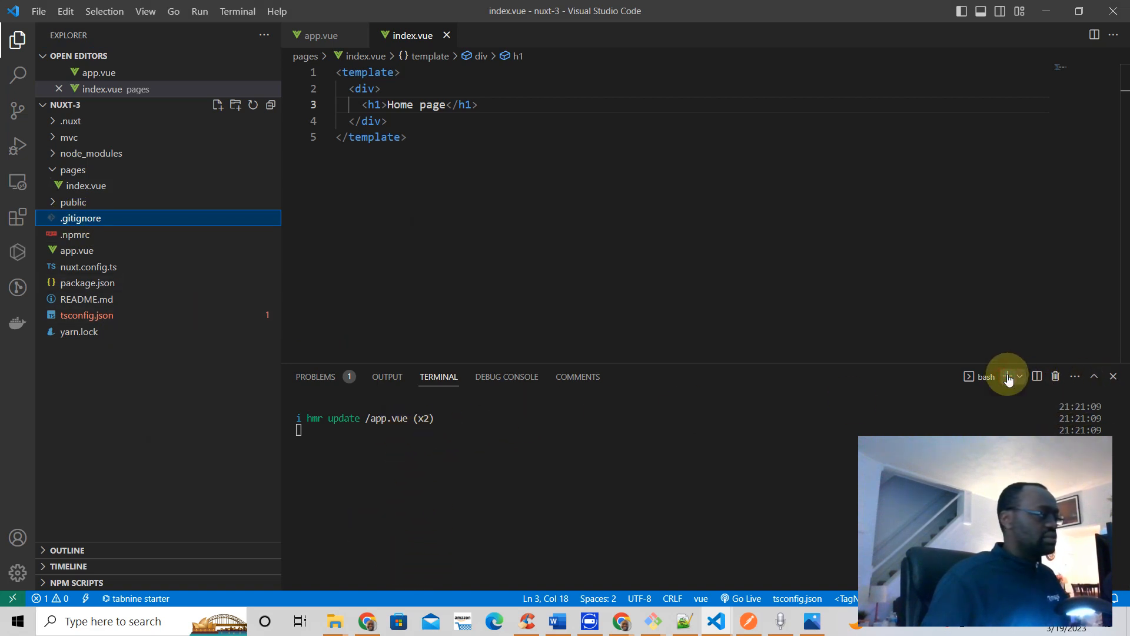
- Start a second bash terminal in nuxt-3 and begin a yarn add command
{"action": "left_click", "coordinate": [1007, 377]}
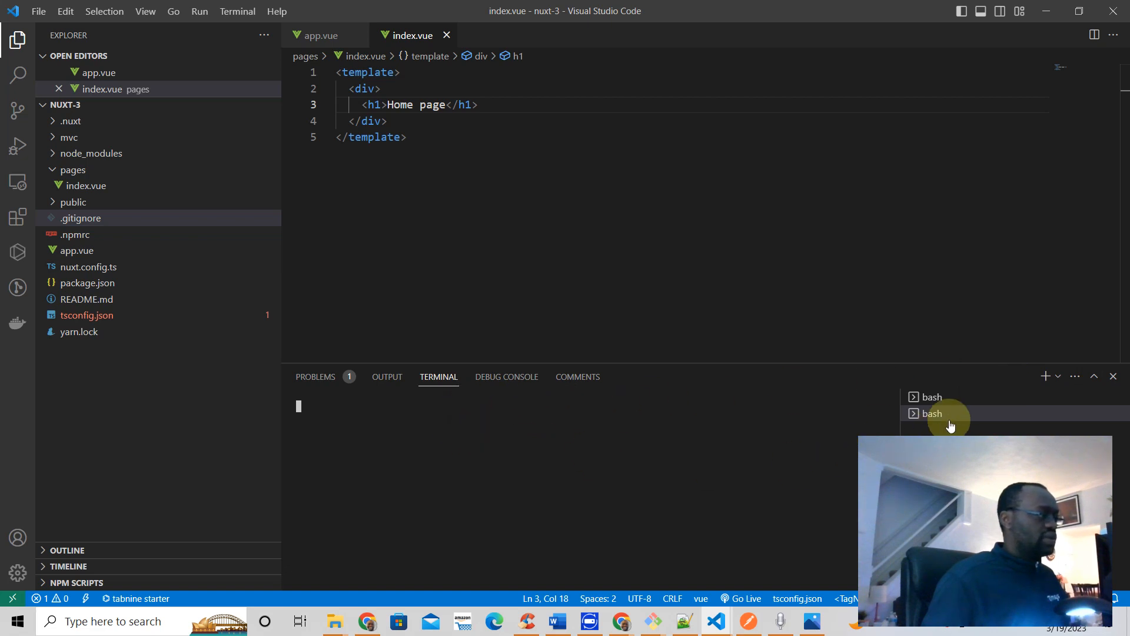
{"action": "left_click", "coordinate": [932, 413]}
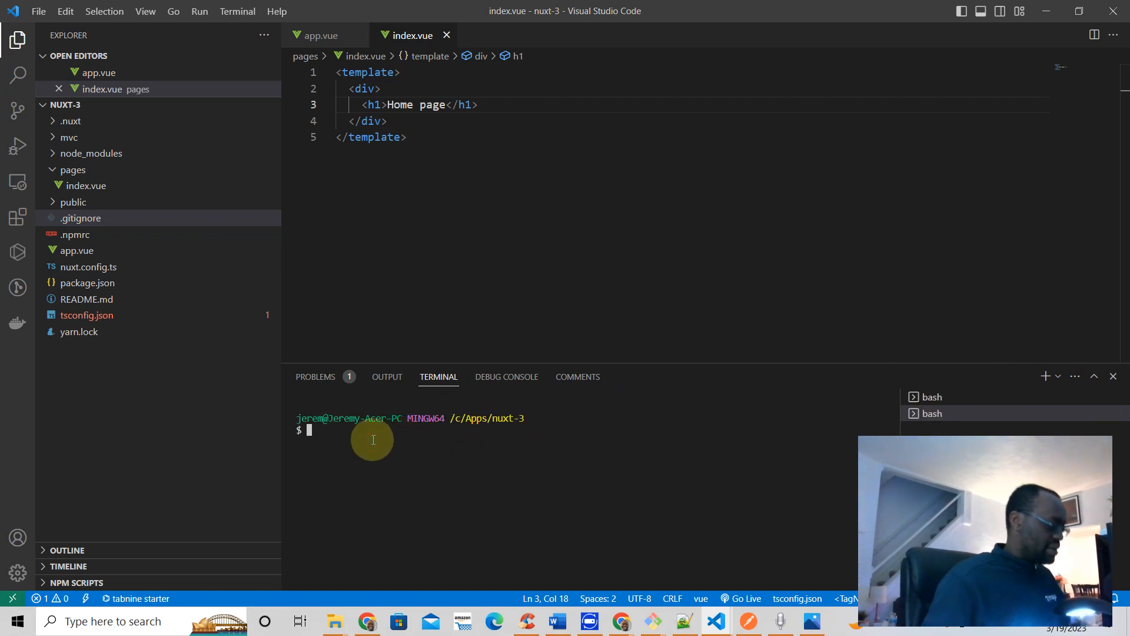
{"action": "type", "text": "yarn add"}
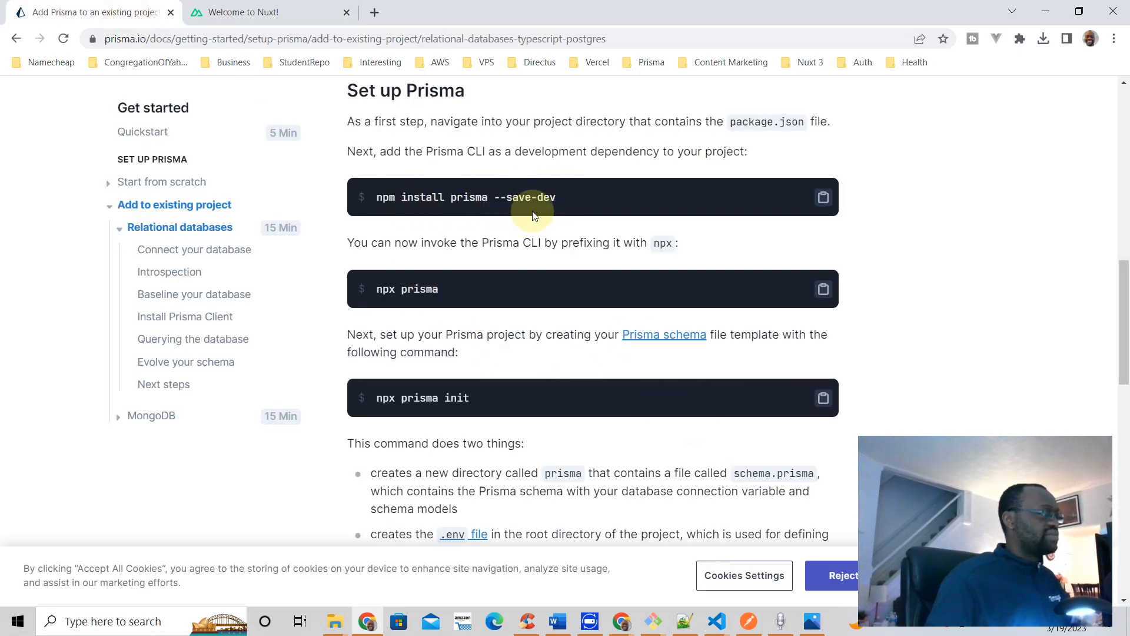
{"action": "mouse_move", "coordinate": [402, 278]}
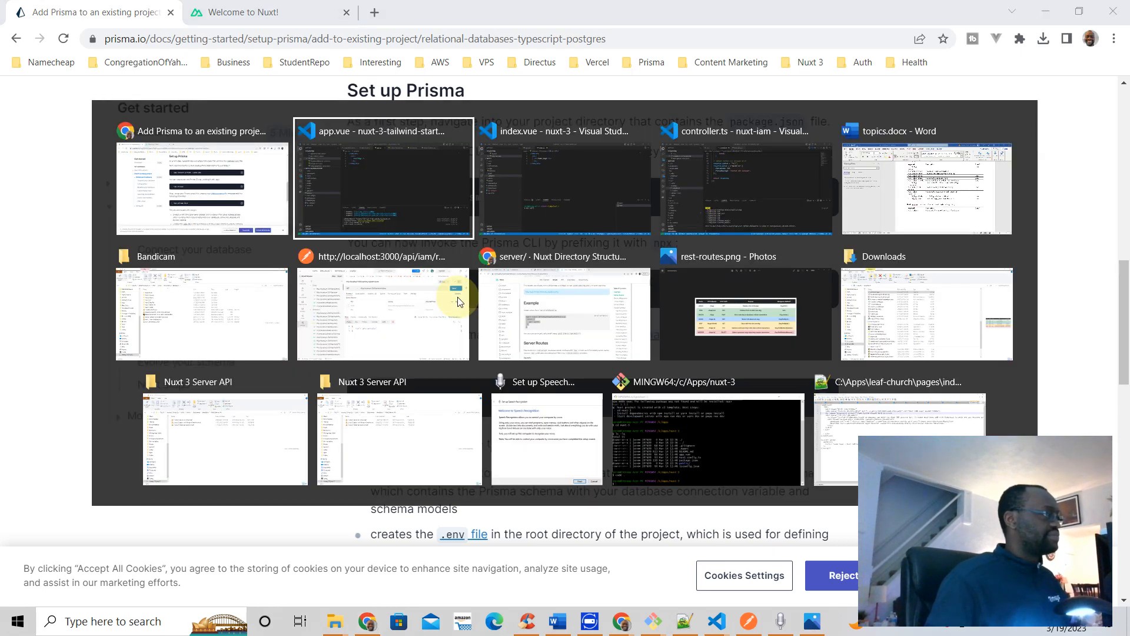
- After checking the Prisma CLI install command, return to the nuxt-3 VS Code window
{"action": "left_click", "coordinate": [381, 176]}
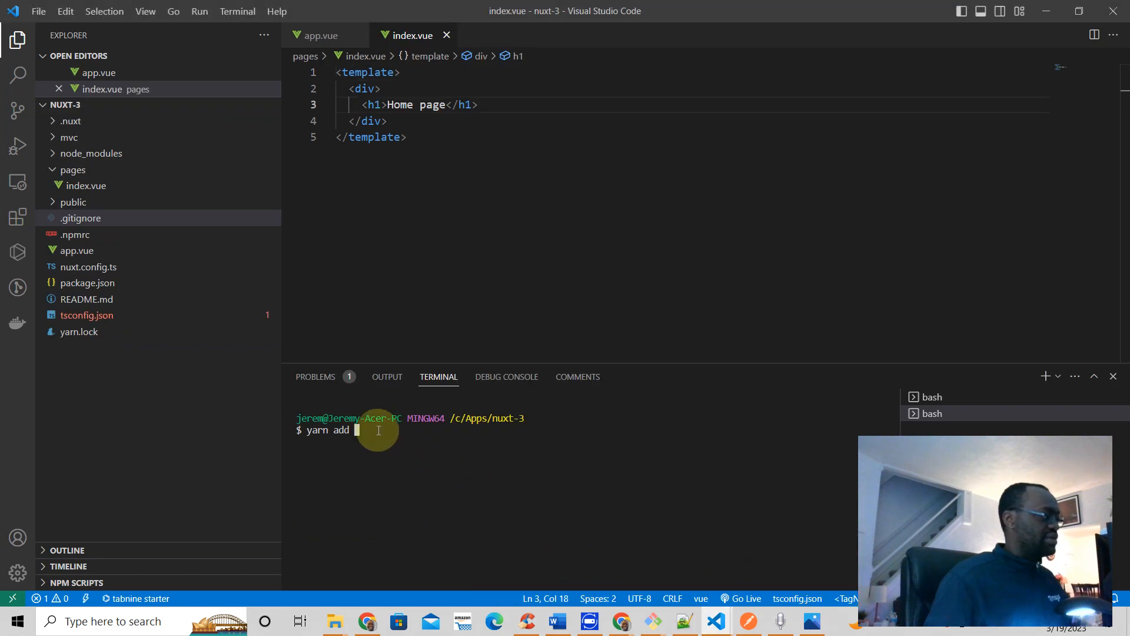
- Run yarn add prisma to install Prisma 4.11.0 into the nuxt-3 project
{"action": "type", "text": "prisma"}
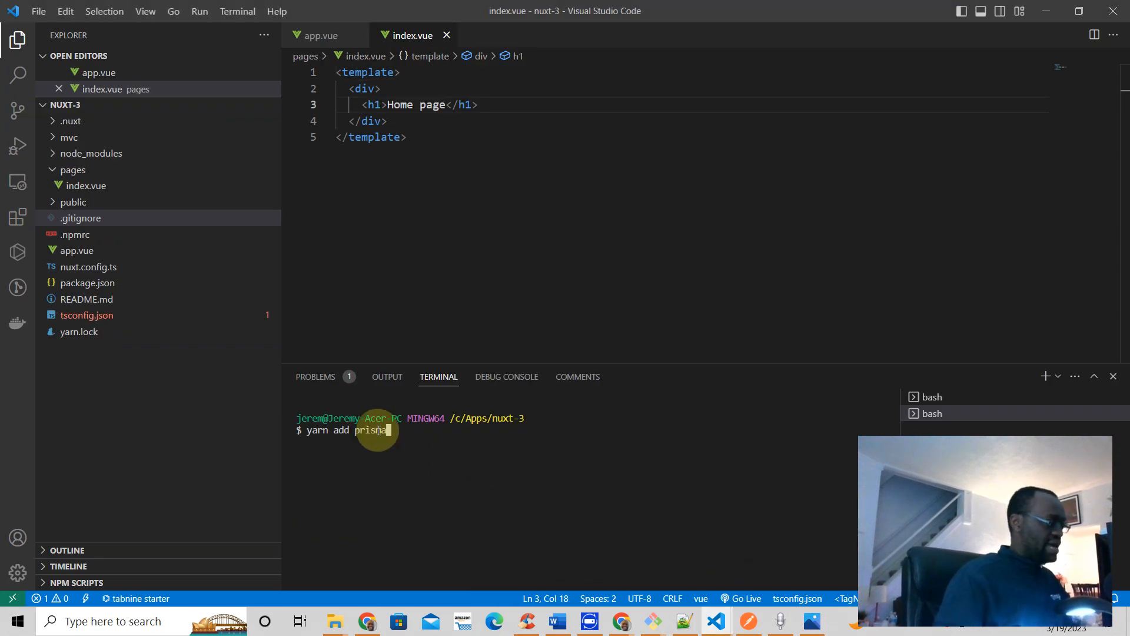
{"action": "key", "text": "enter"}
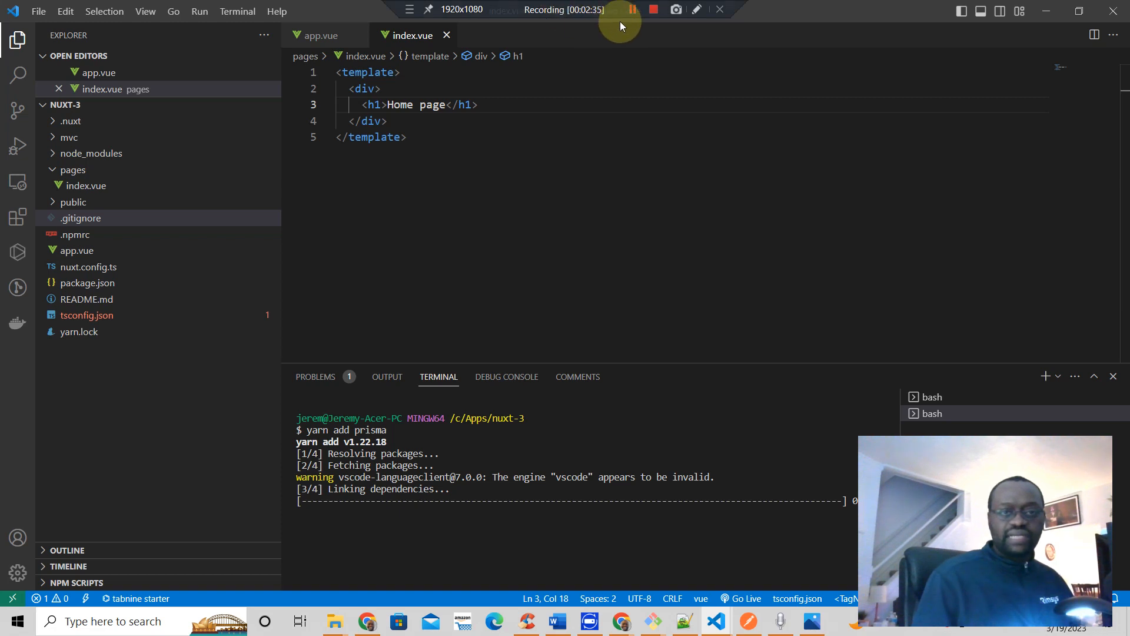
{"action": "left_click", "coordinate": [632, 9]}
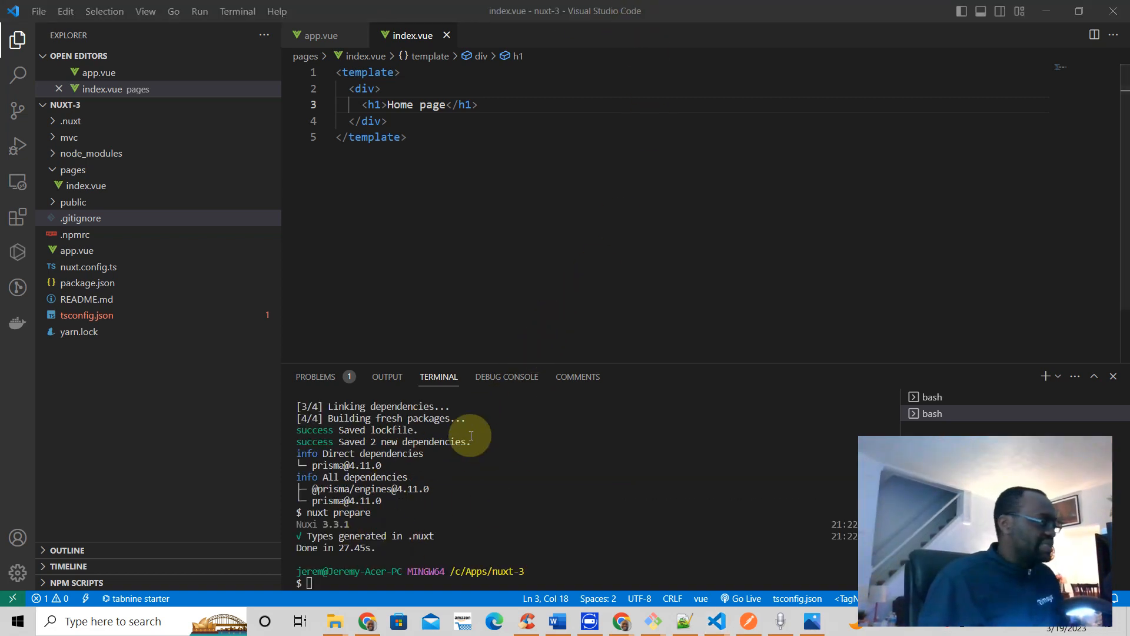
{"action": "left_click", "coordinate": [930, 397]}
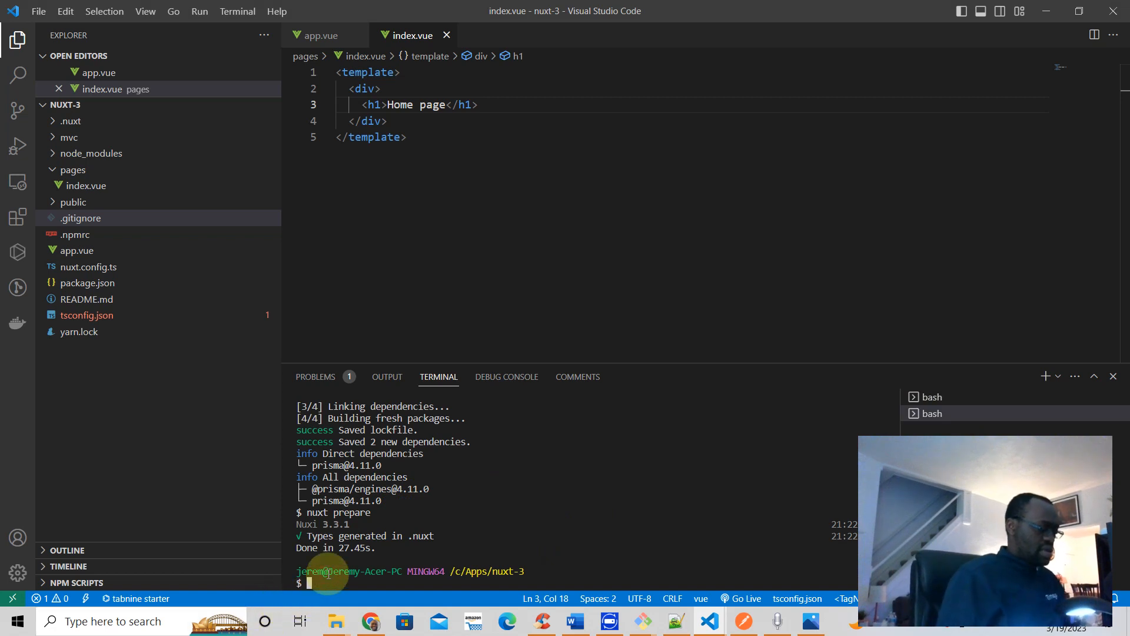
- Run npx prisma to list CLI commands and initialize Prisma, creating the prisma folder and .env
{"action": "type", "text": "npx prisma"}
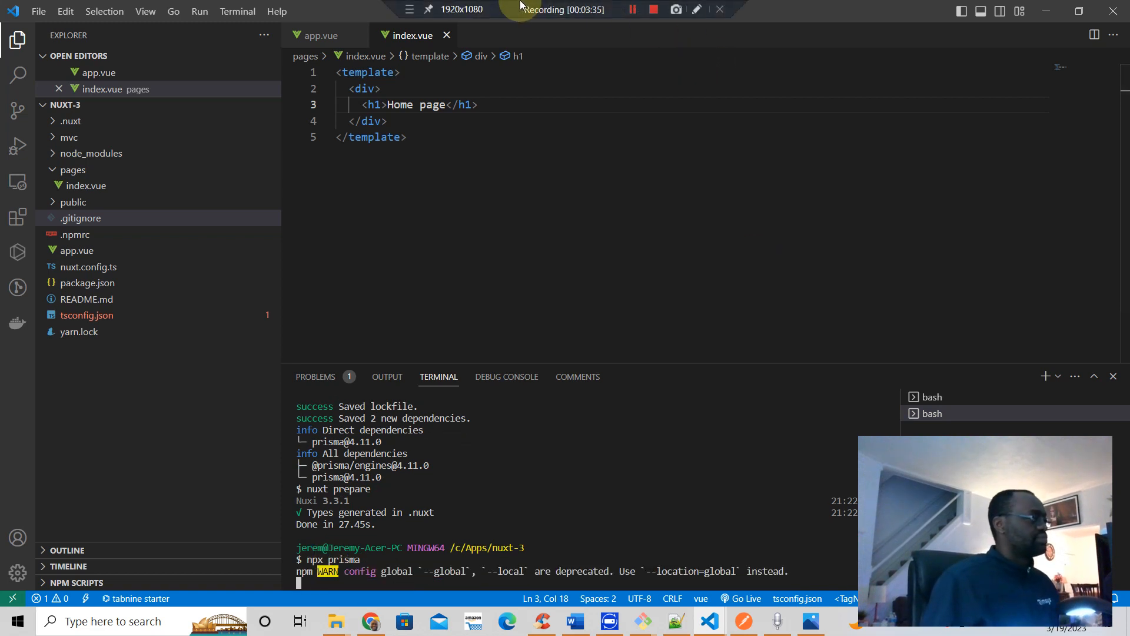
{"action": "left_click", "coordinate": [631, 9]}
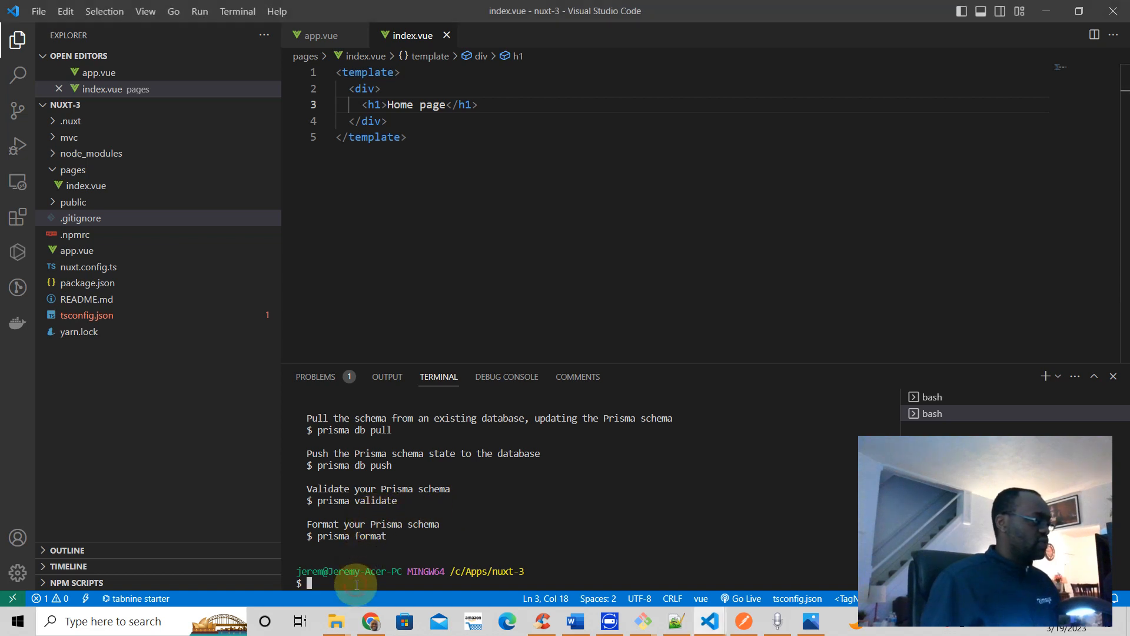
{"action": "type", "text": "npx pr"}
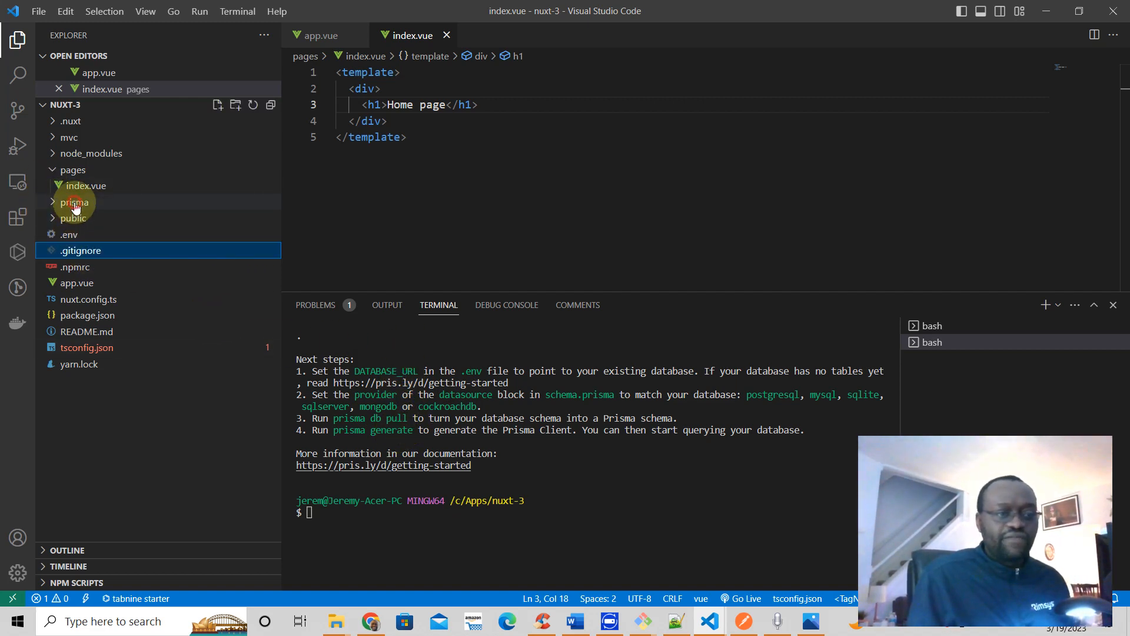
- View schema.prisma's PostgreSQL datasource and the .env placeholder DATABASE_URL
{"action": "left_click", "coordinate": [96, 217]}
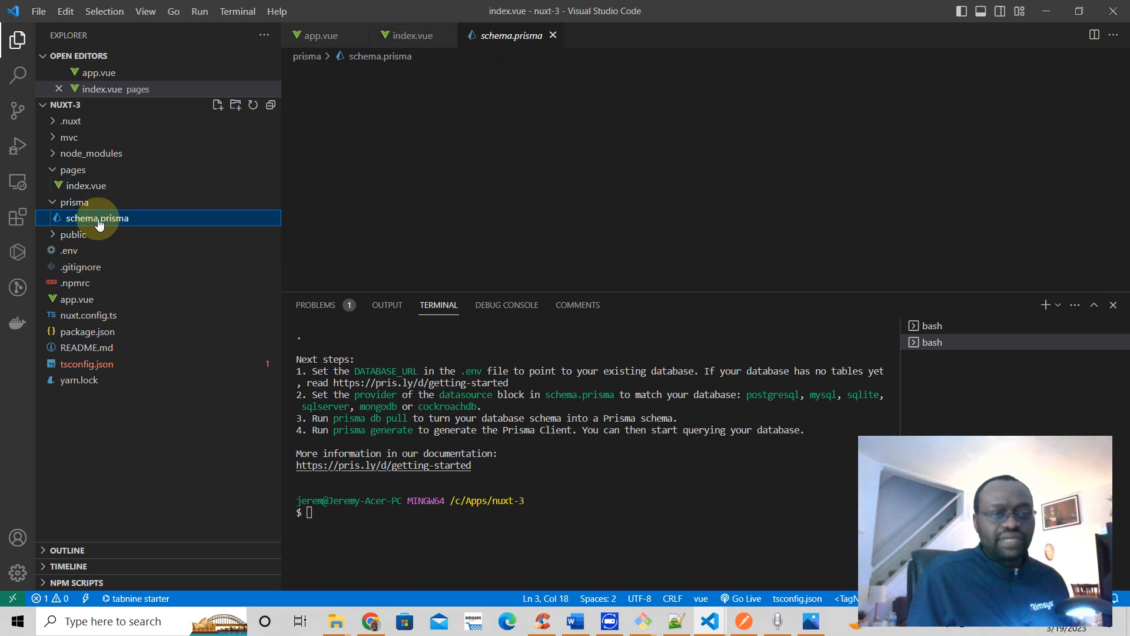
{"action": "double_click", "coordinate": [96, 217]}
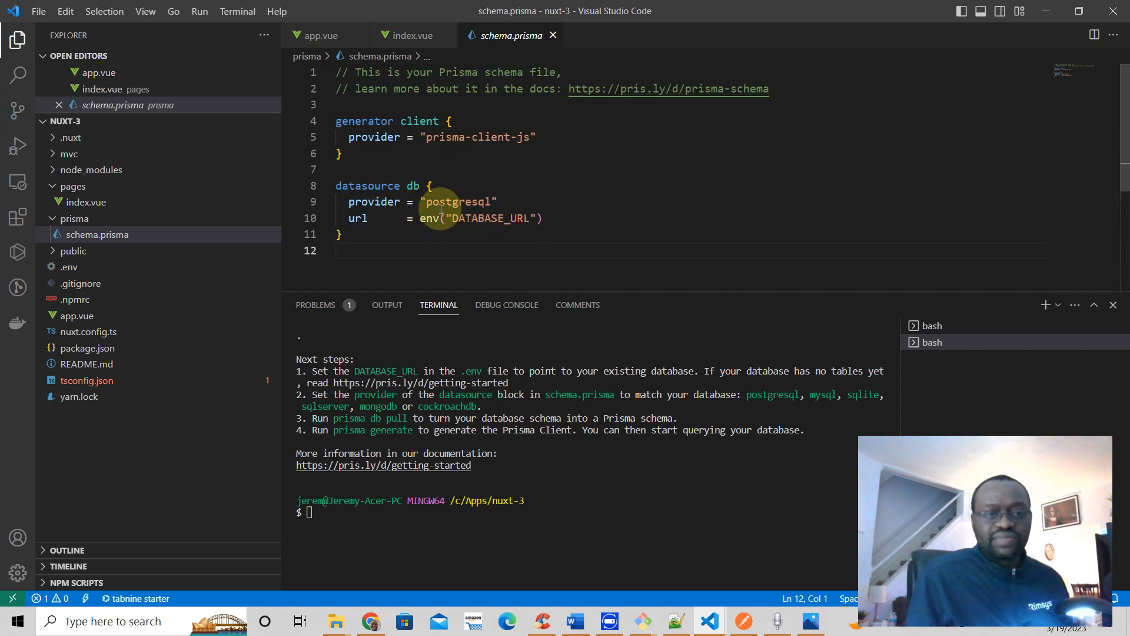
{"action": "mouse_move", "coordinate": [486, 205]}
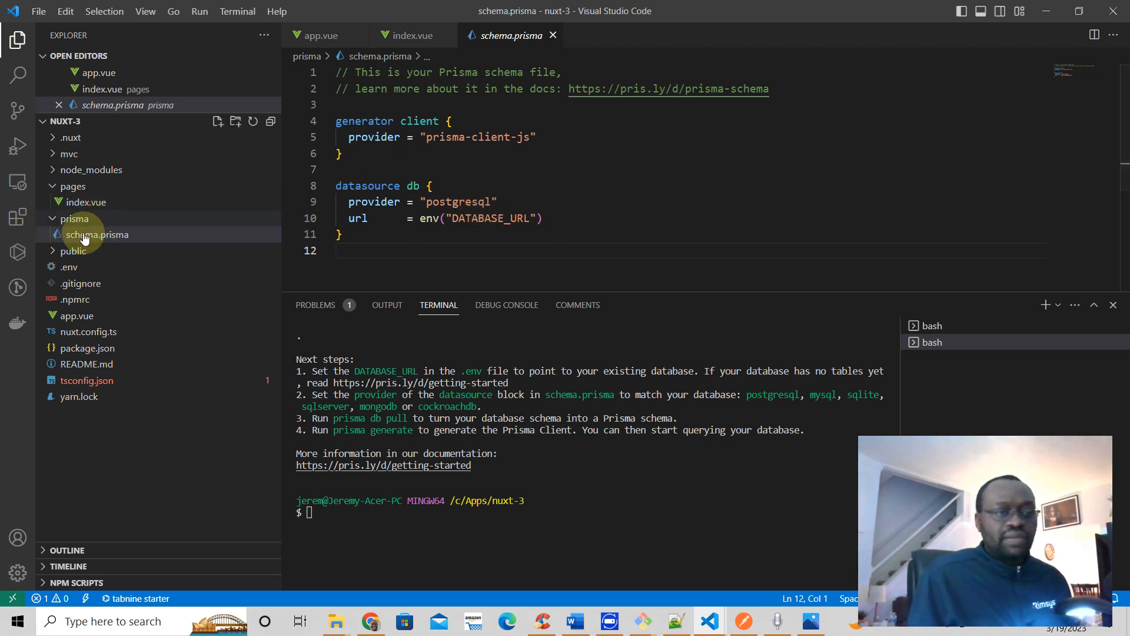
{"action": "mouse_move", "coordinate": [69, 268]}
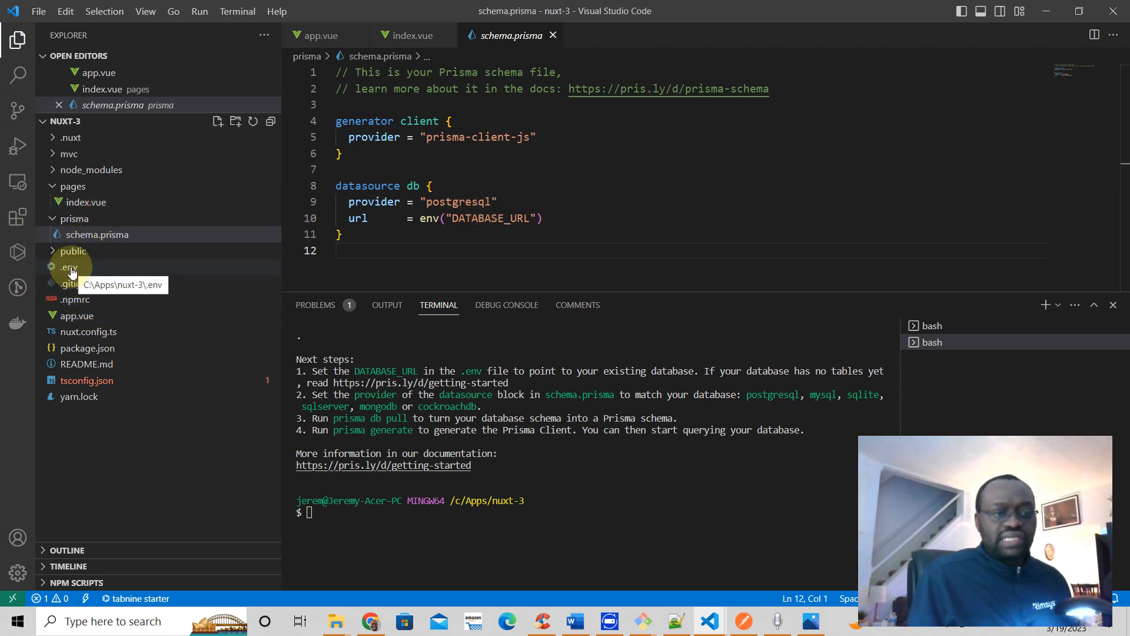
{"action": "left_click", "coordinate": [70, 267]}
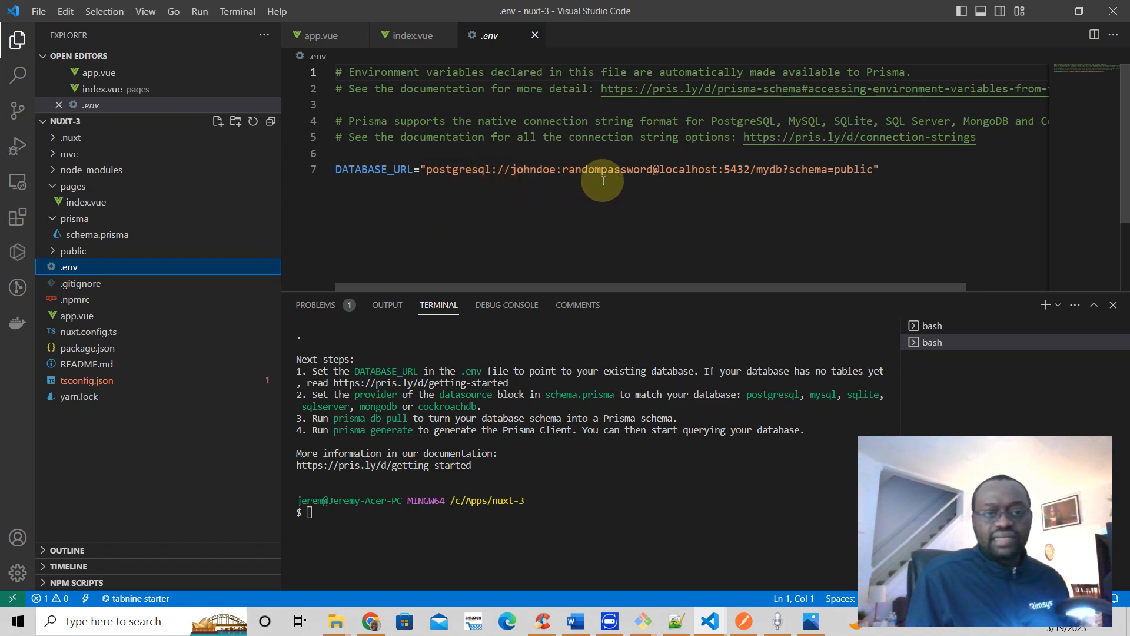
{"action": "mouse_move", "coordinate": [490, 173]}
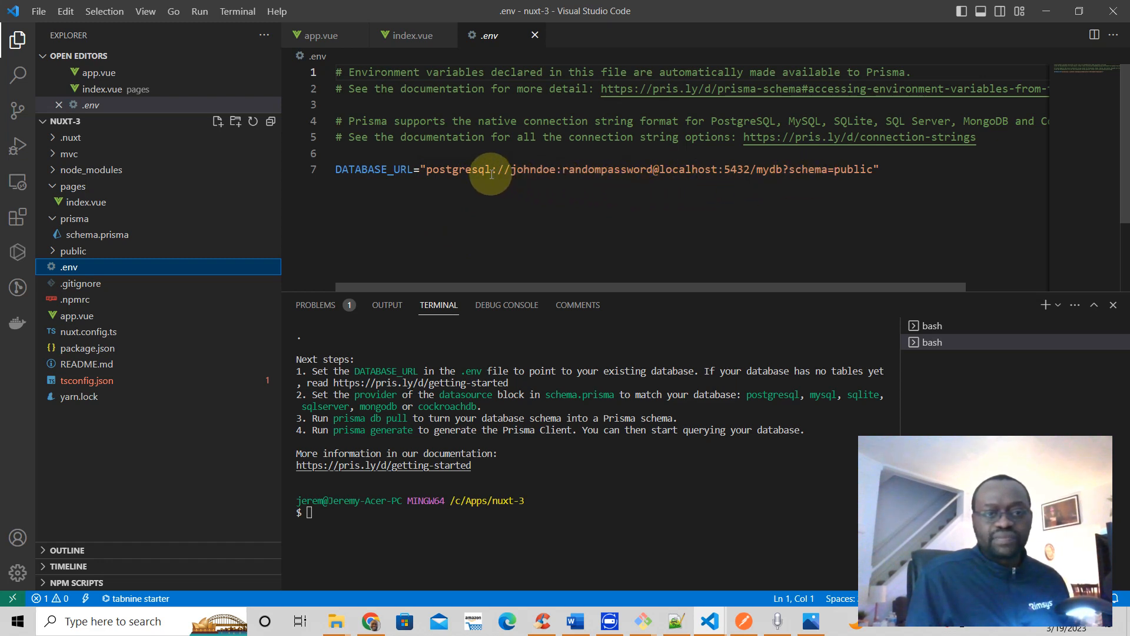
{"action": "mouse_move", "coordinate": [790, 186]}
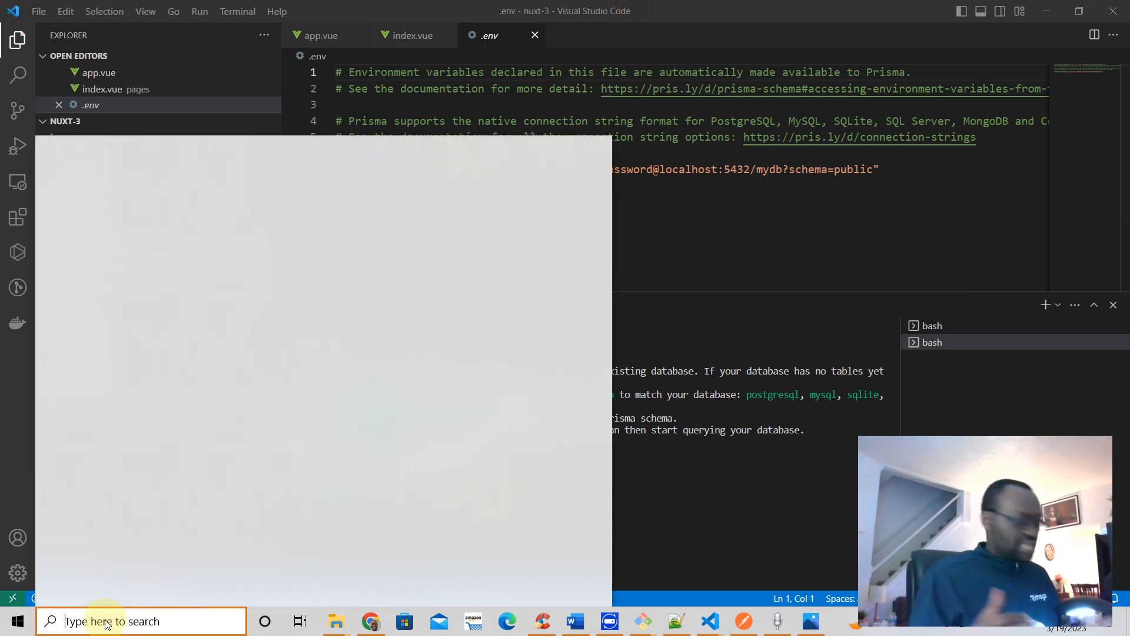
- Launch XAMPP from Windows search and bring up MySQL's Admin page (phpMyAdmin)
{"action": "type", "text": "xaamp"}
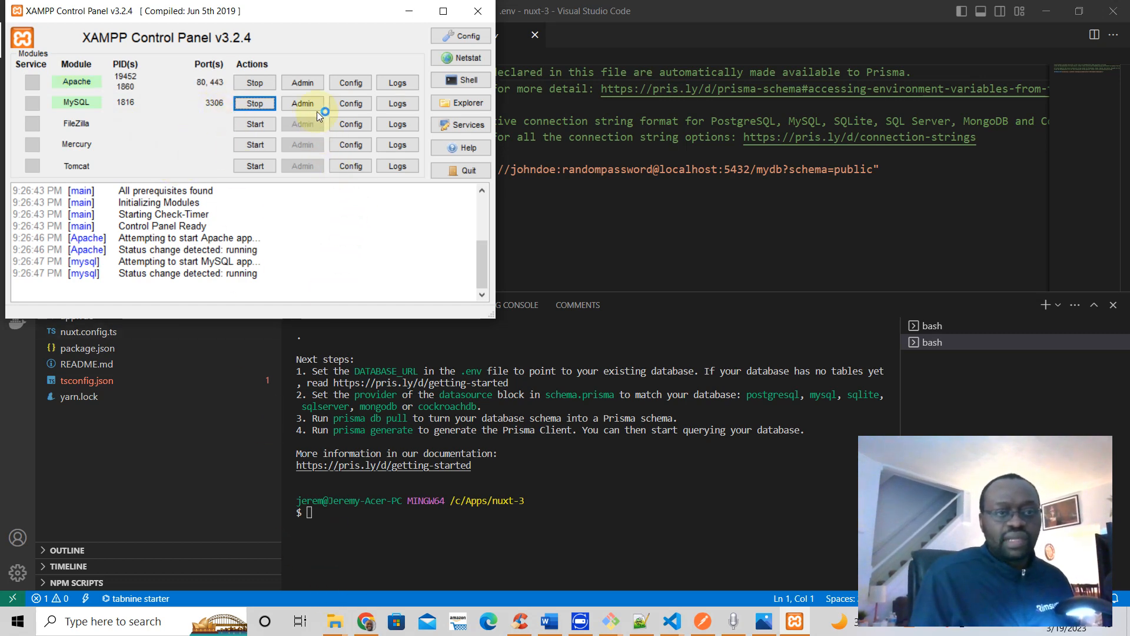
{"action": "left_click", "coordinate": [303, 103]}
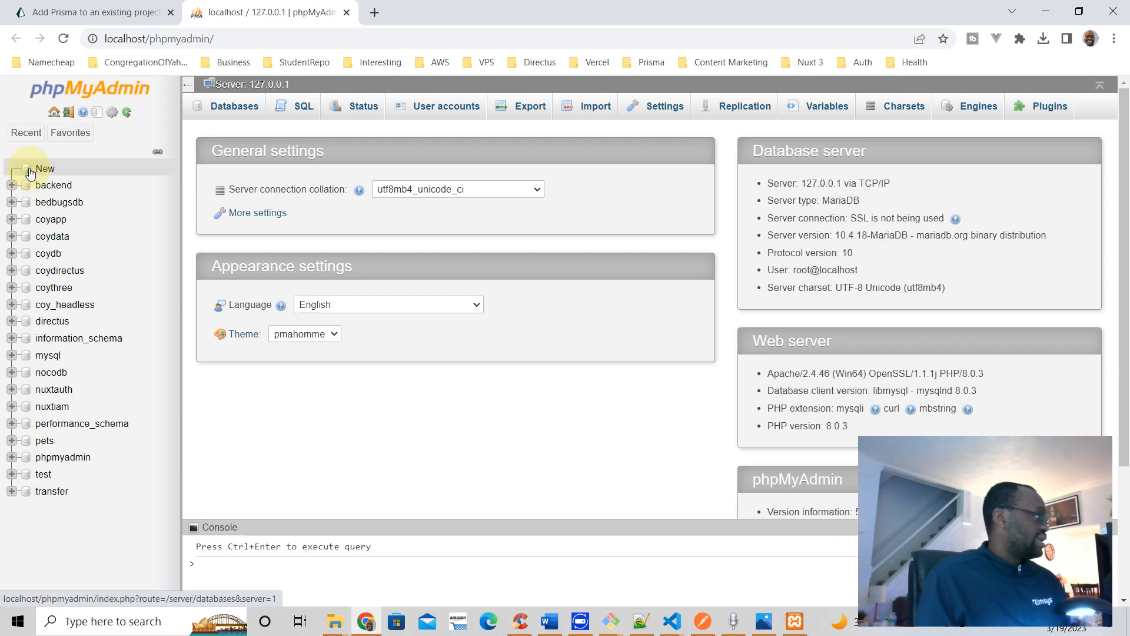
- Create a new empty database named prisma from the left tree's New entry
{"action": "left_click", "coordinate": [232, 106]}
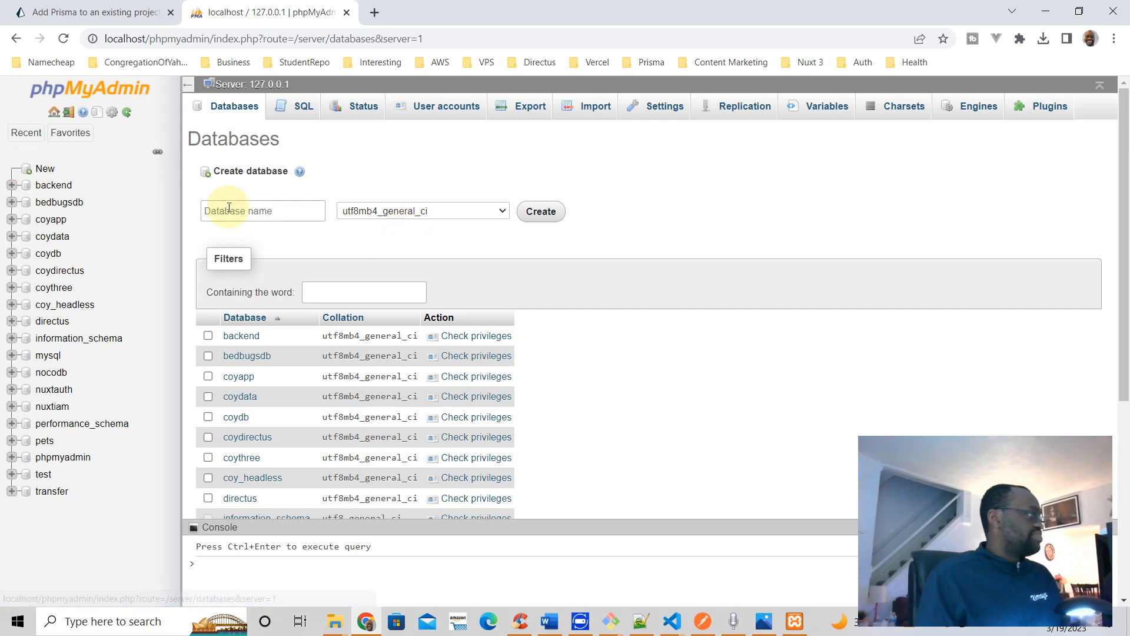
{"action": "type", "text": "pri"}
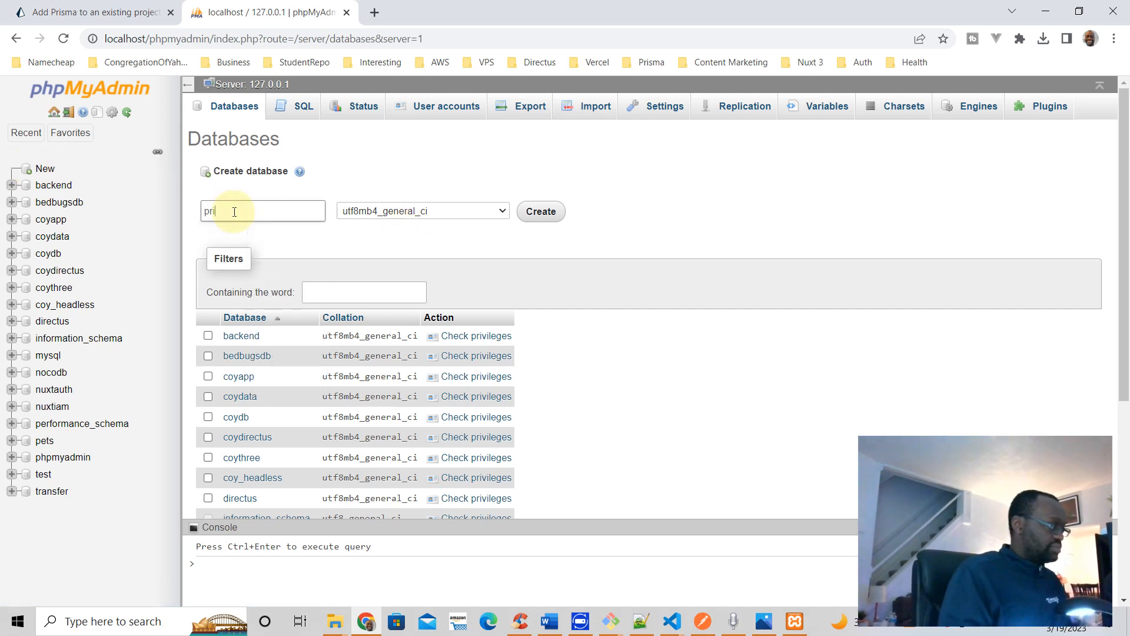
{"action": "left_click", "coordinate": [540, 210]}
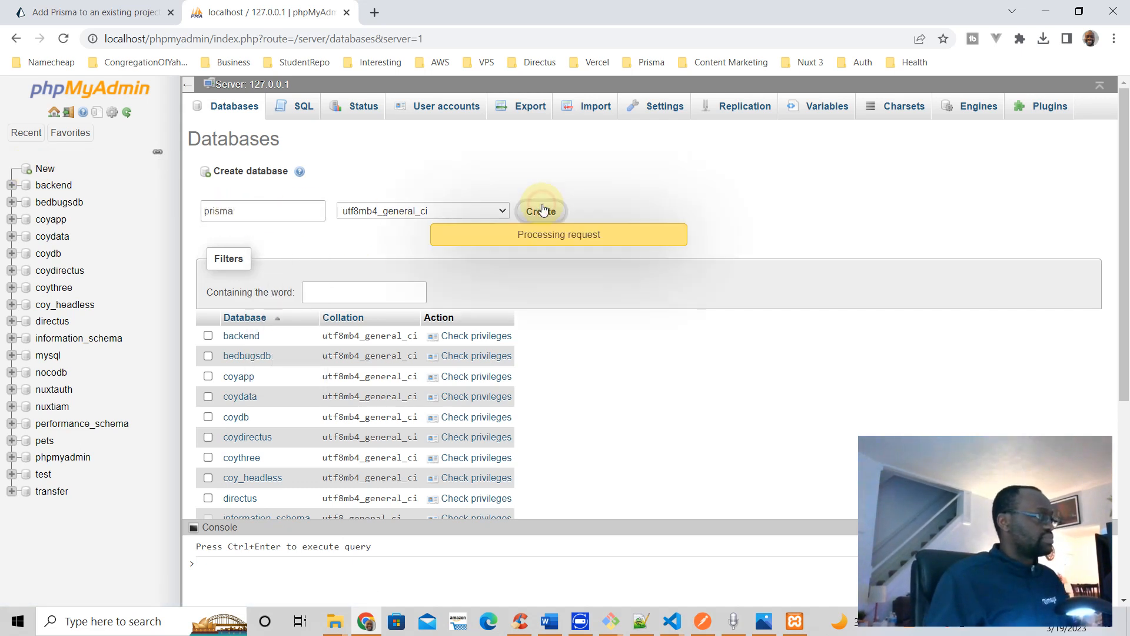
{"action": "left_click", "coordinate": [540, 210]}
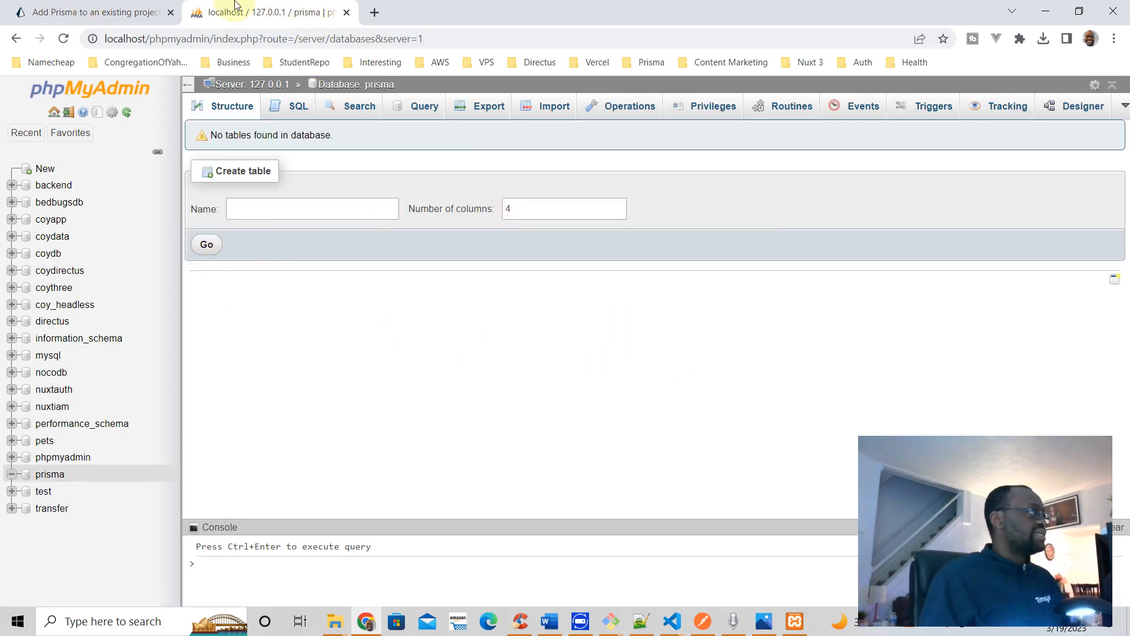
{"action": "mouse_move", "coordinate": [671, 620]}
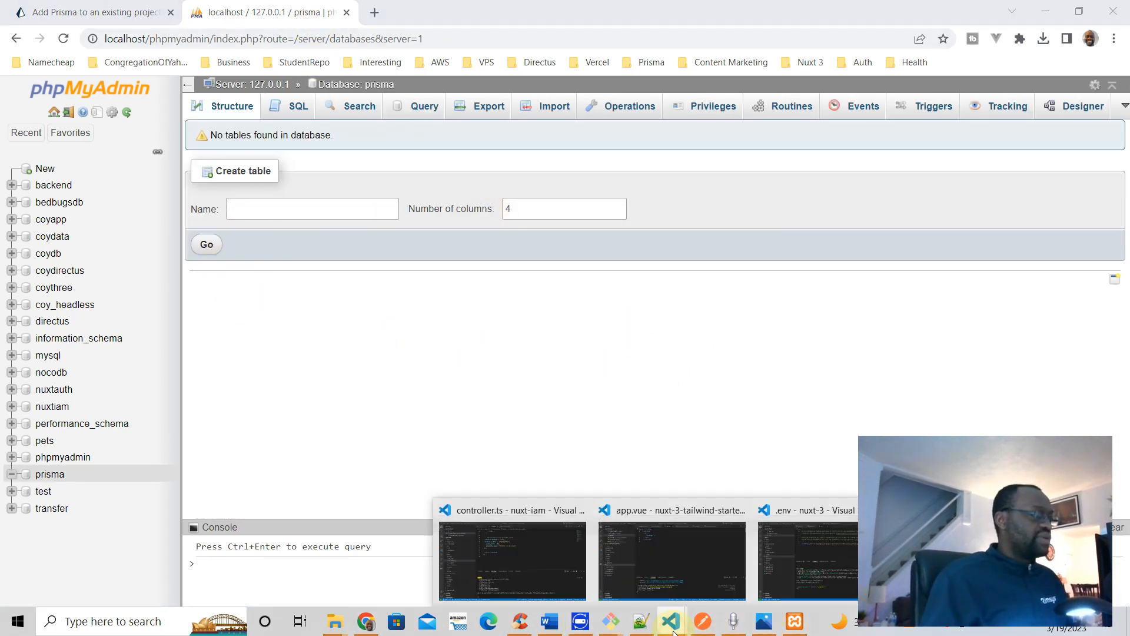
{"action": "left_click", "coordinate": [807, 558]}
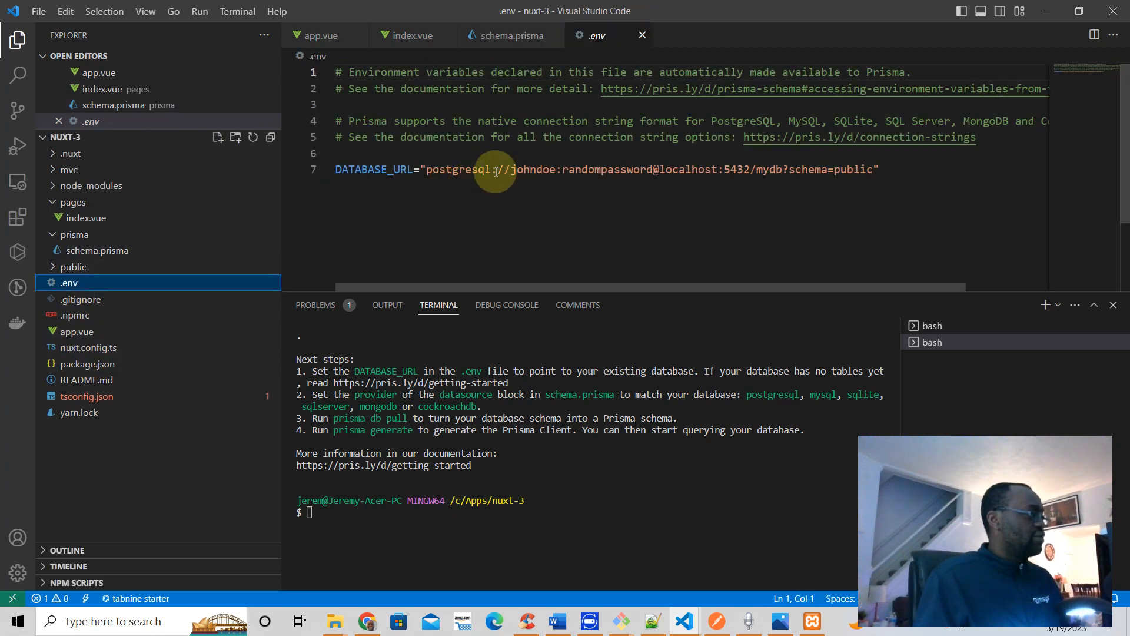
{"action": "double_click", "coordinate": [461, 169]}
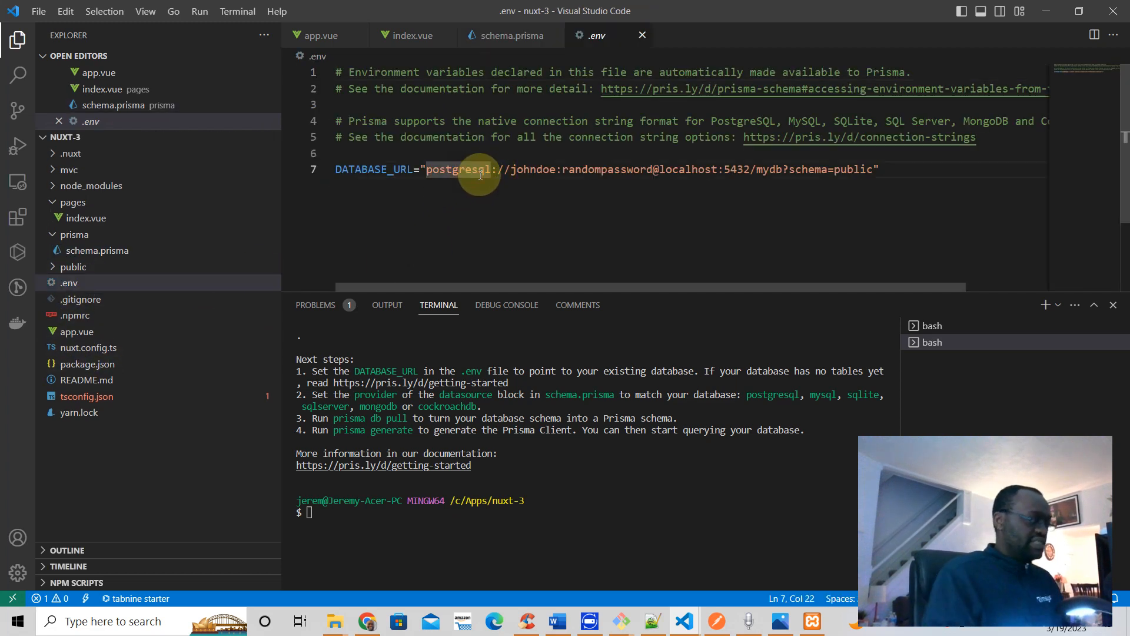
{"action": "type", "text": "mysql"}
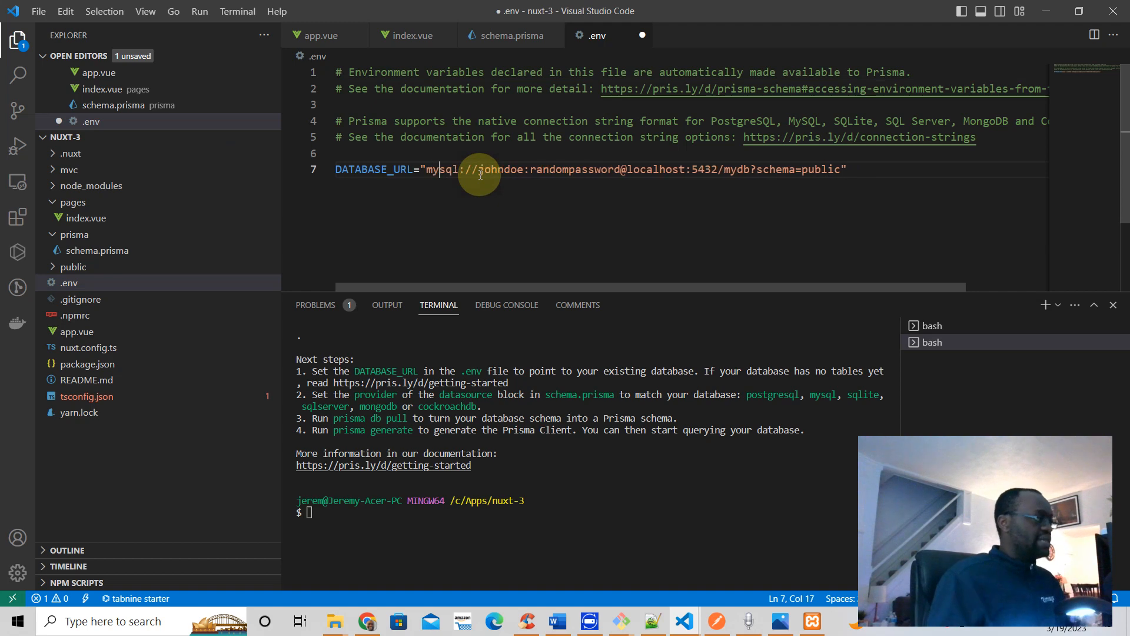
{"action": "double_click", "coordinate": [501, 169]}
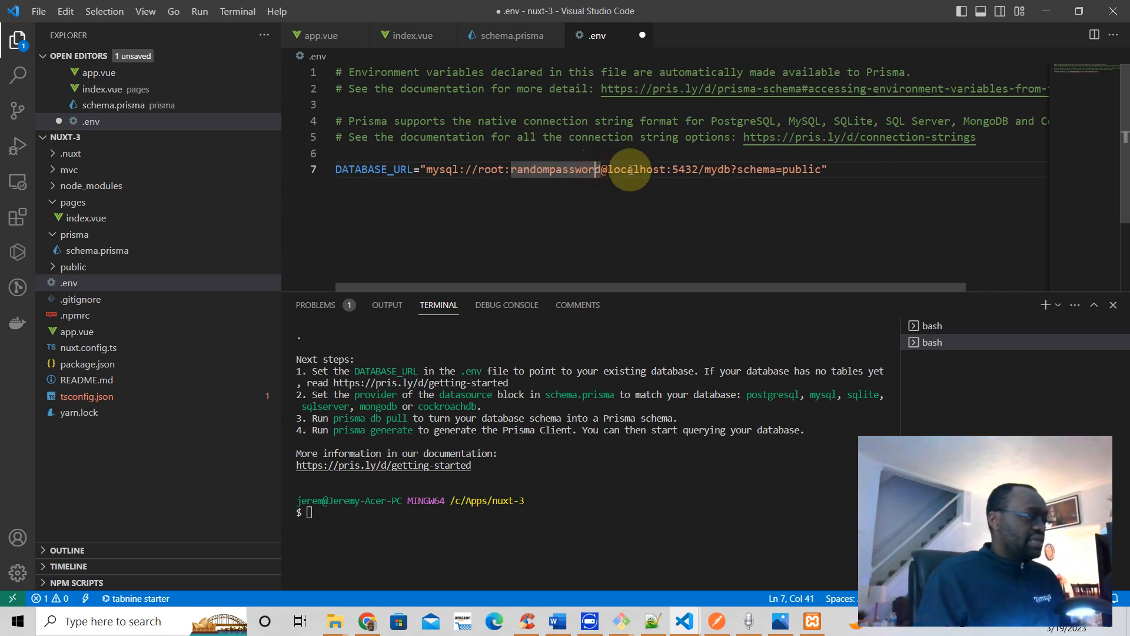
{"action": "key", "text": "Backspace"}
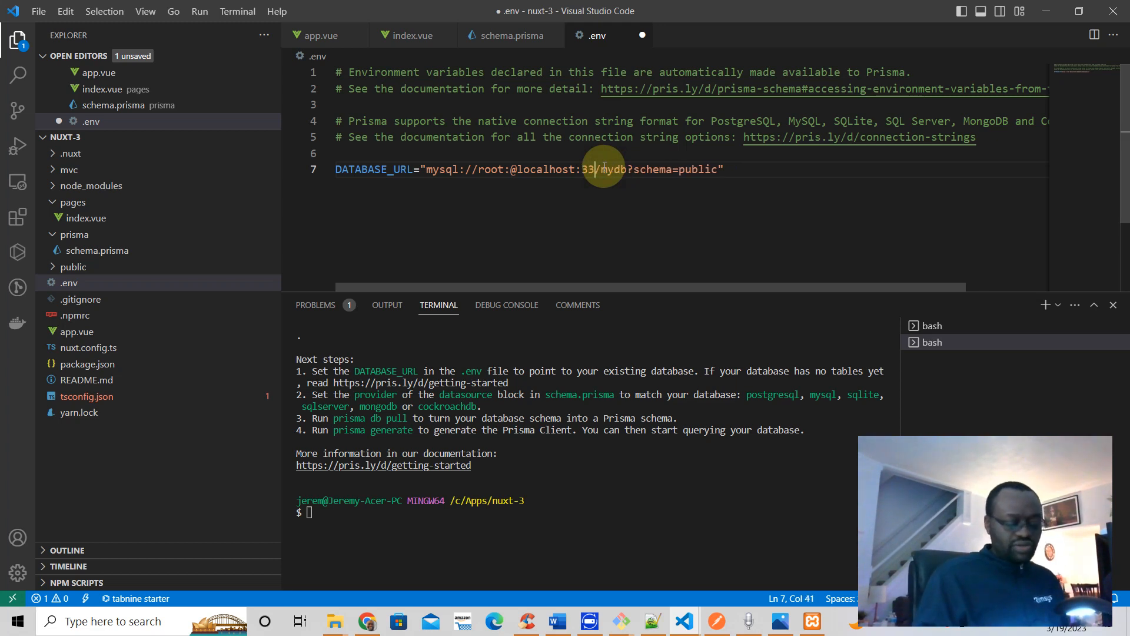
{"action": "type", "text": "06"}
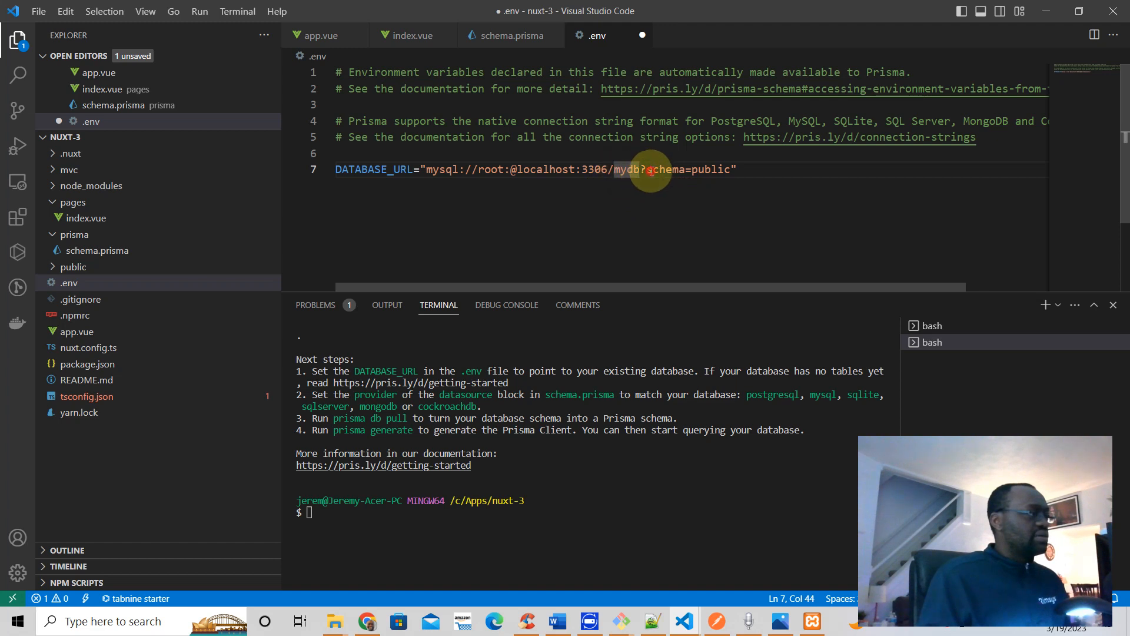
{"action": "left_click_drag", "start_coordinate": [642, 169], "coordinate": [731, 168]}
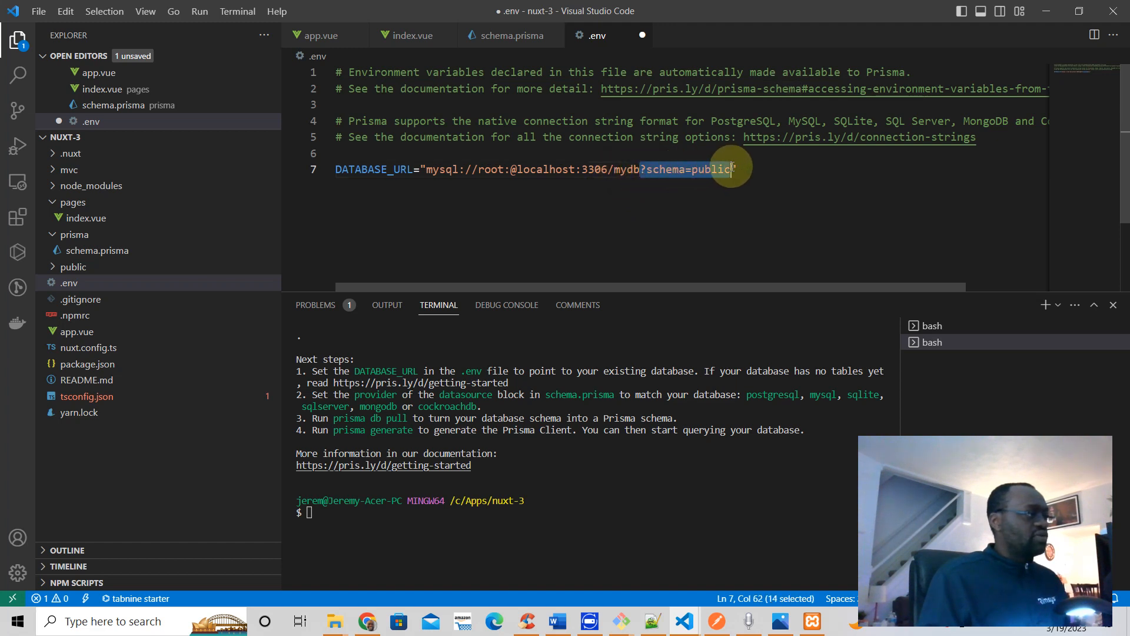
{"action": "key", "text": "Delete"}
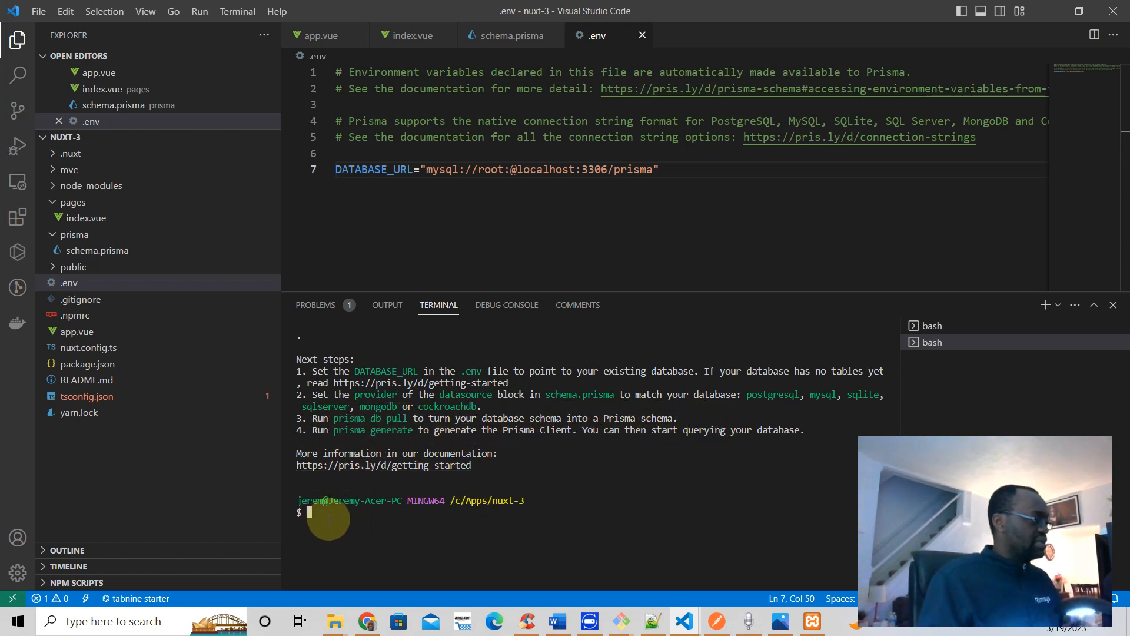
- Run npx prisma migrate dev in the integrated terminal
{"action": "type", "text": "npx prisma mi"}
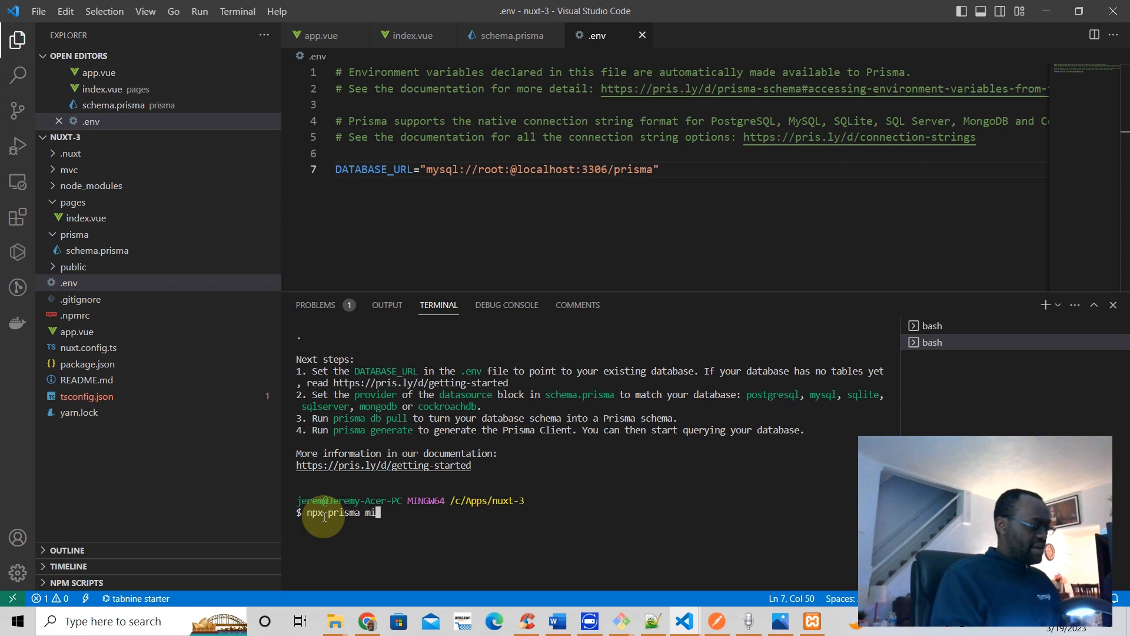
{"action": "type", "text": "ga"}
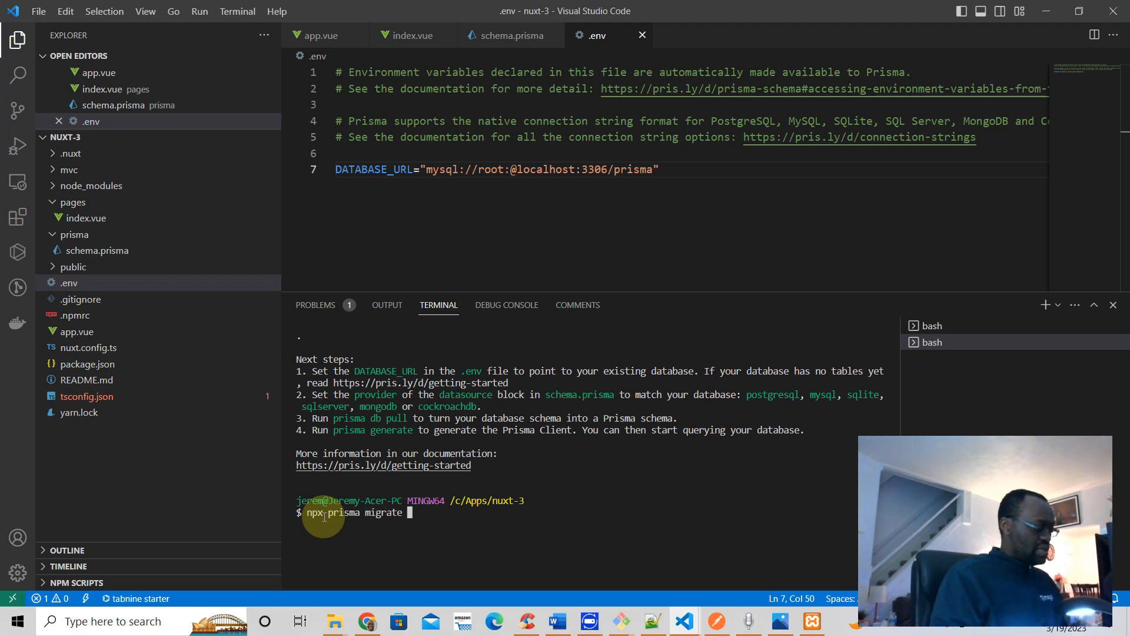
{"action": "type", "text": "dev"}
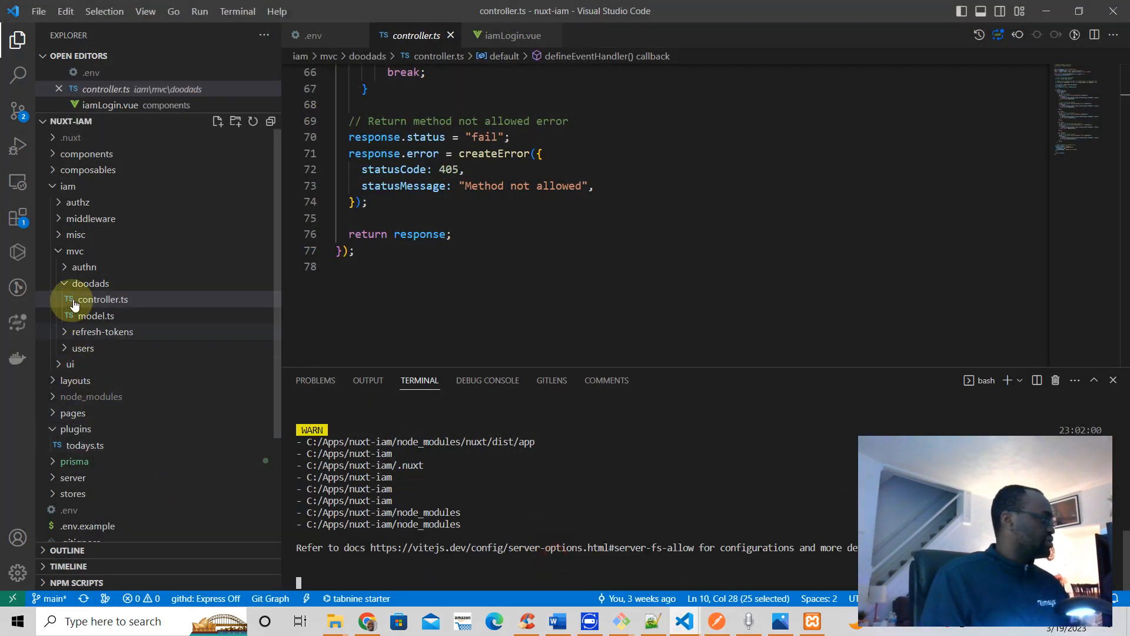
- Review nuxt-iam's schema.prisma and select its refresh_tokens model for reference
{"action": "left_click", "coordinate": [68, 186]}
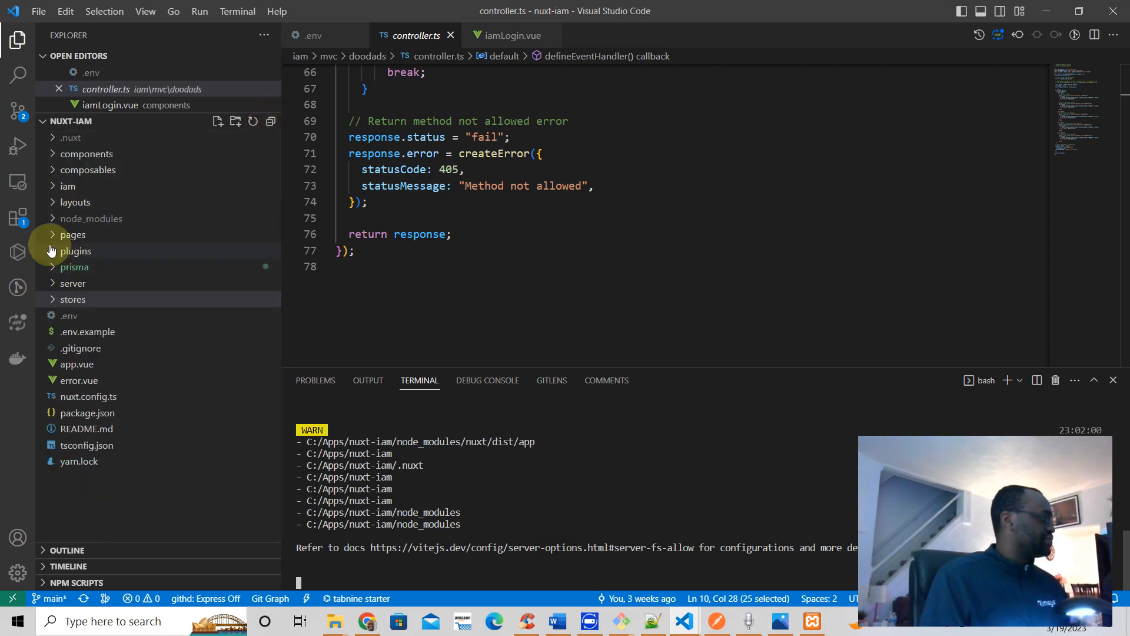
{"action": "left_click", "coordinate": [74, 267]}
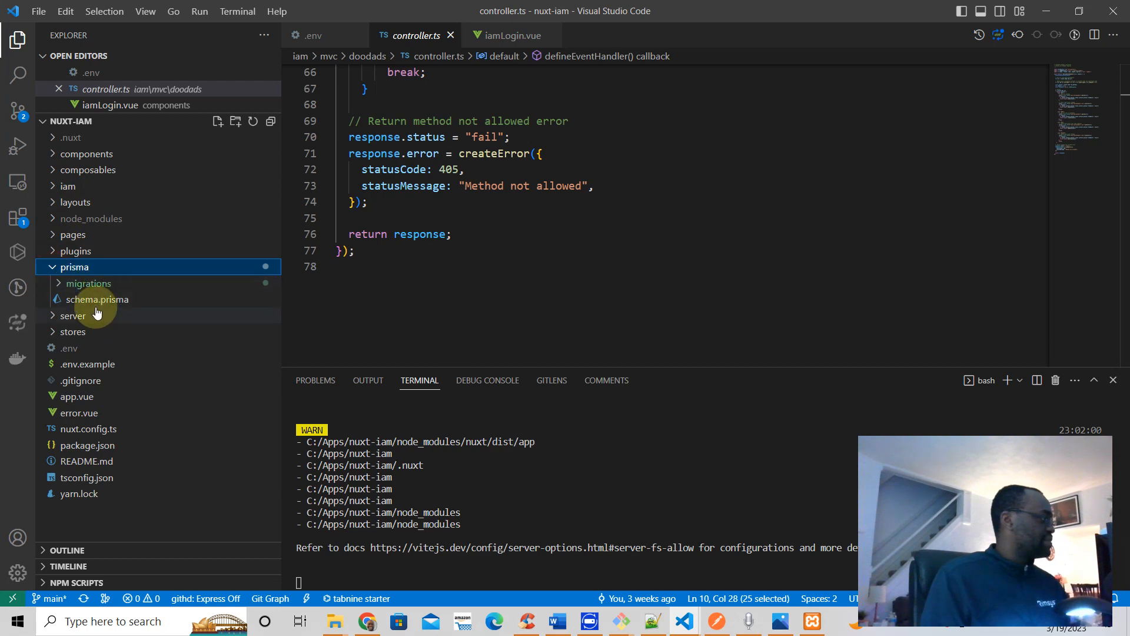
{"action": "left_click", "coordinate": [96, 299]}
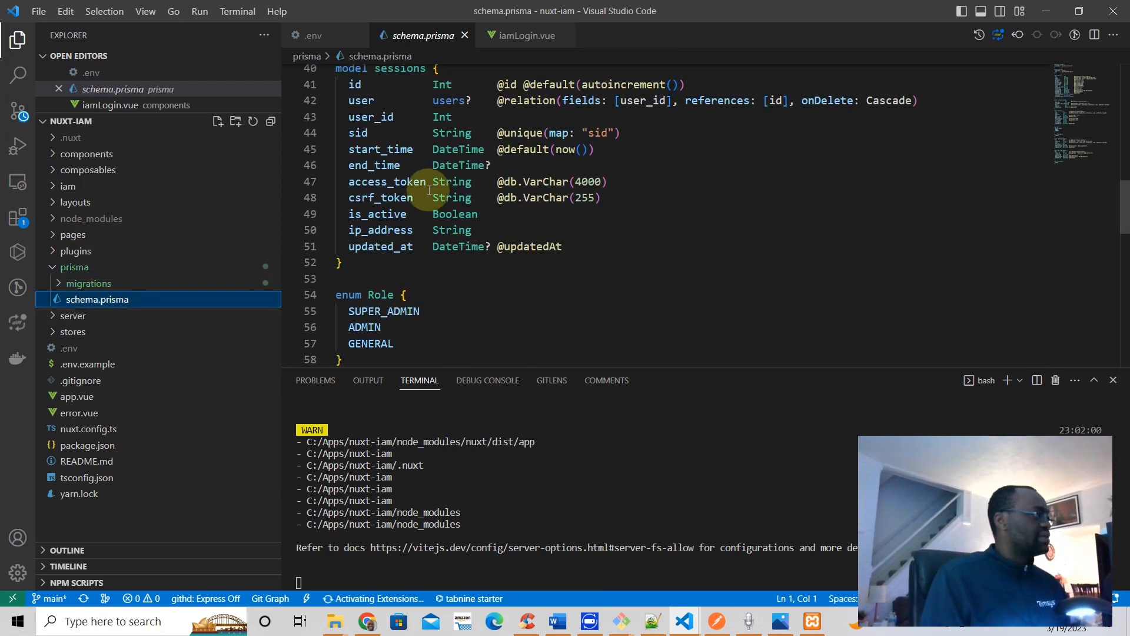
{"action": "scroll", "scroll_direction": "down", "scroll_amount": 3}
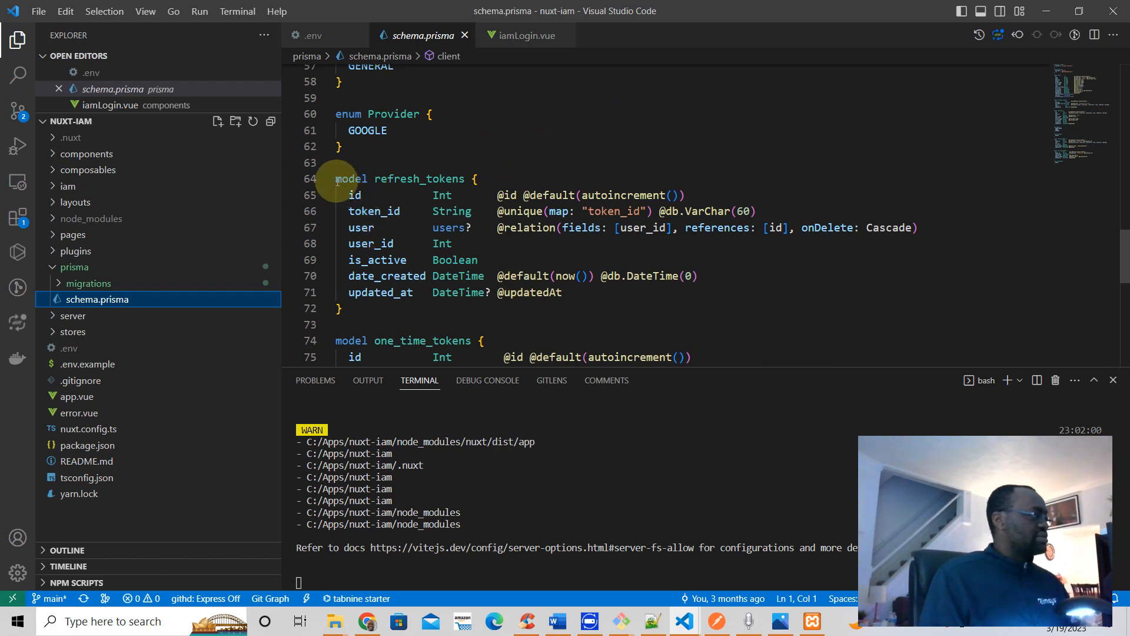
{"action": "left_click_drag", "start_coordinate": [335, 179], "coordinate": [566, 307]}
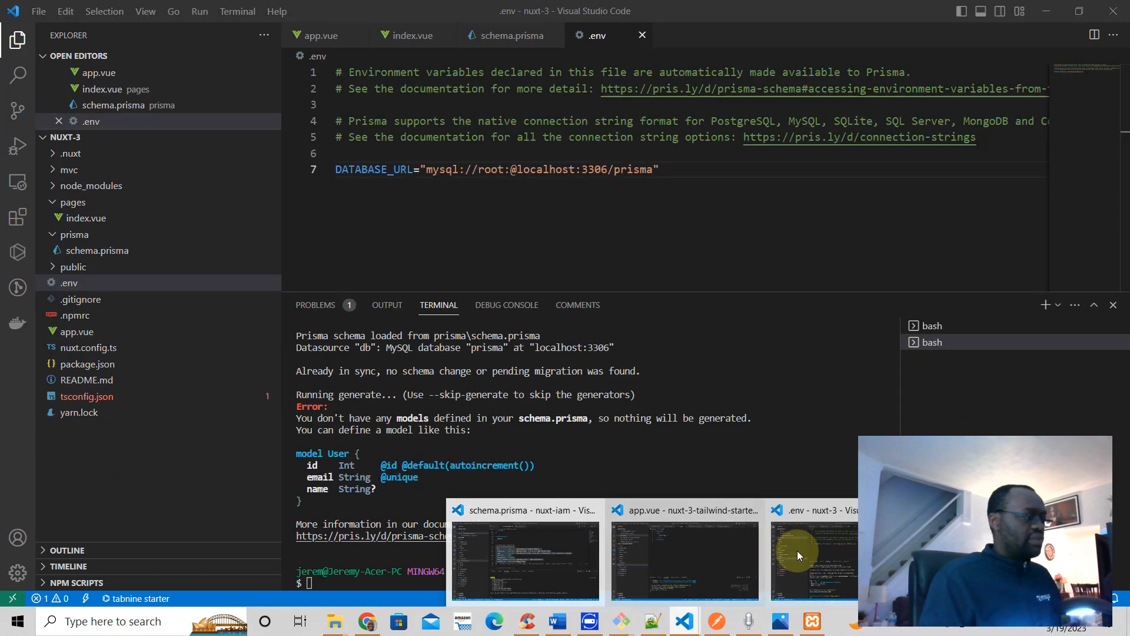
- Return to the nuxt-3 project window and its terminal
{"action": "left_click", "coordinate": [813, 554]}
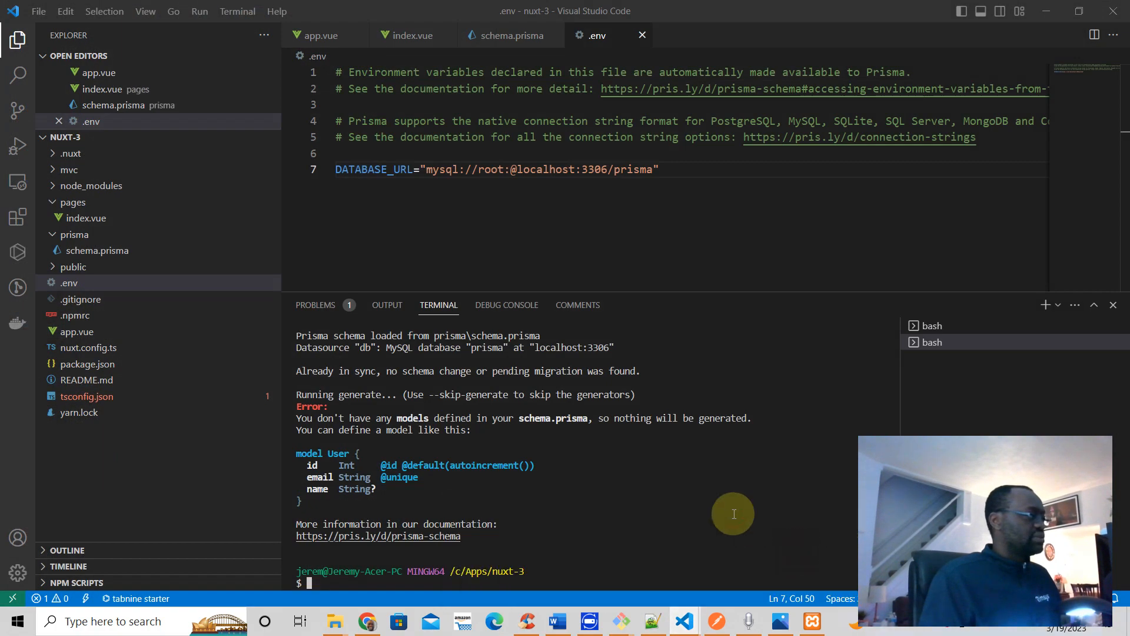
{"action": "left_click", "coordinate": [98, 250]}
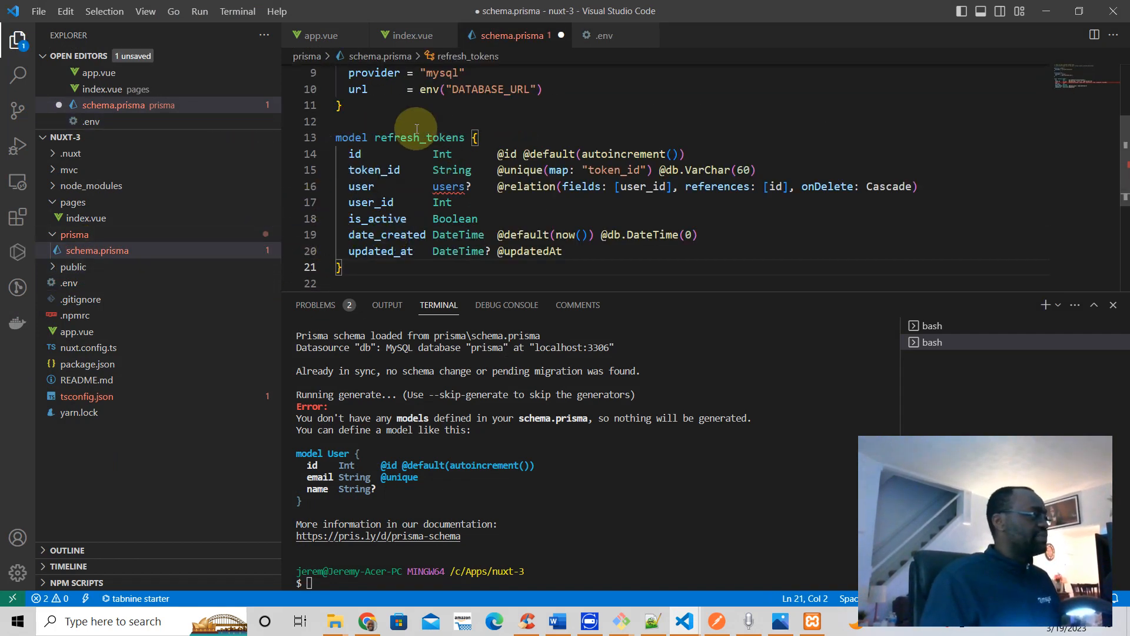
- Rename refresh_tokens to User, remove token_id through is_active, add 'name String', and save
{"action": "double_click", "coordinate": [420, 138]}
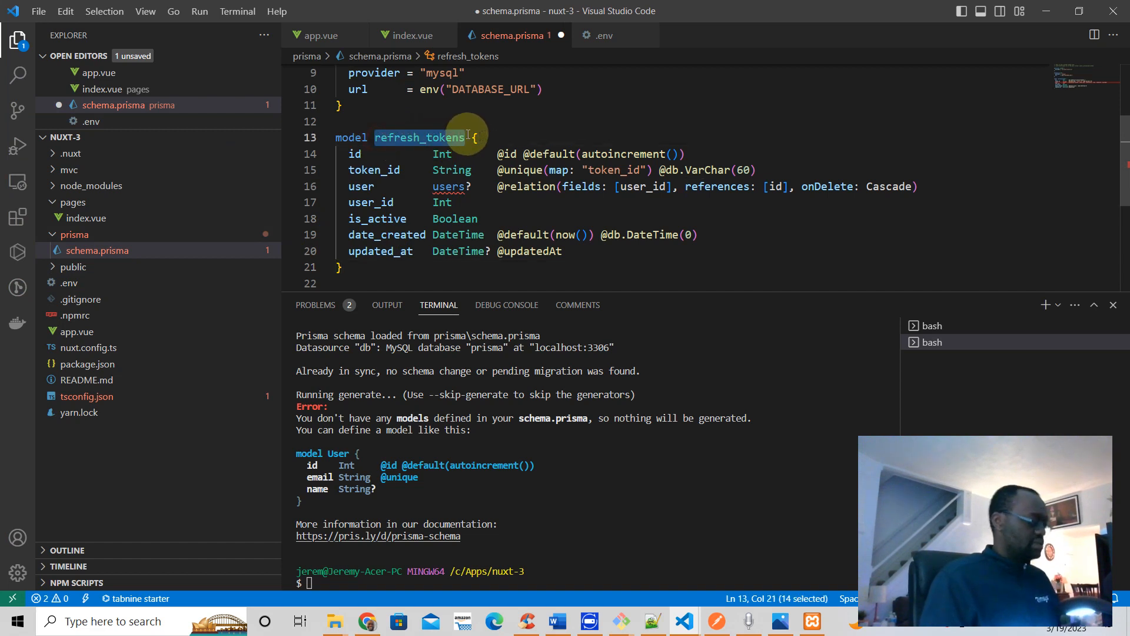
{"action": "type", "text": "User {"}
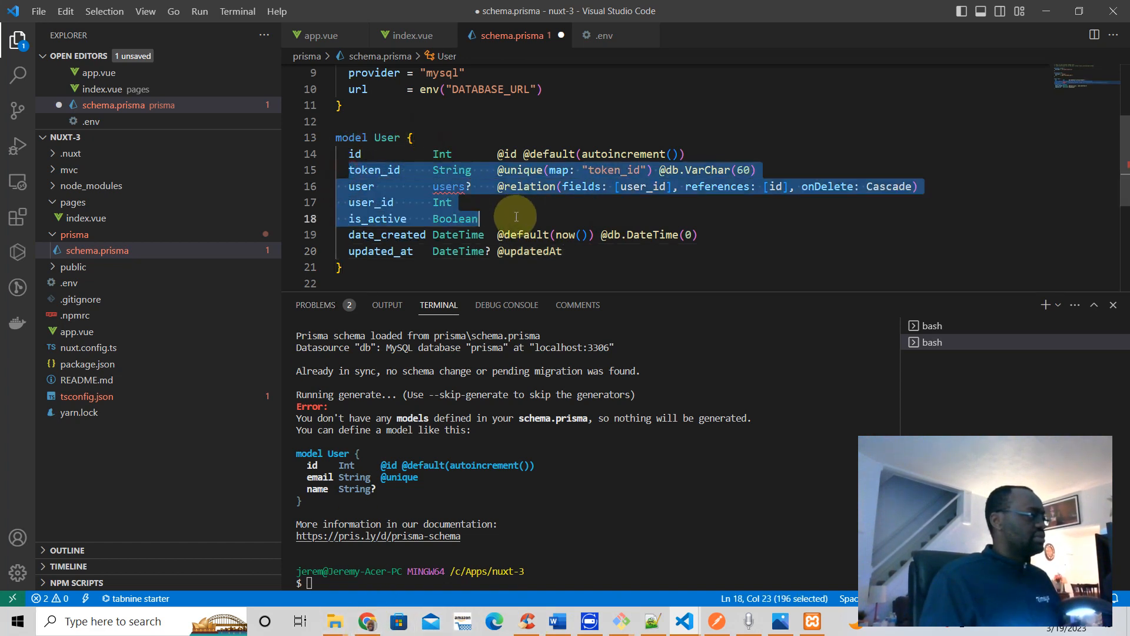
{"action": "key", "text": "Delete"}
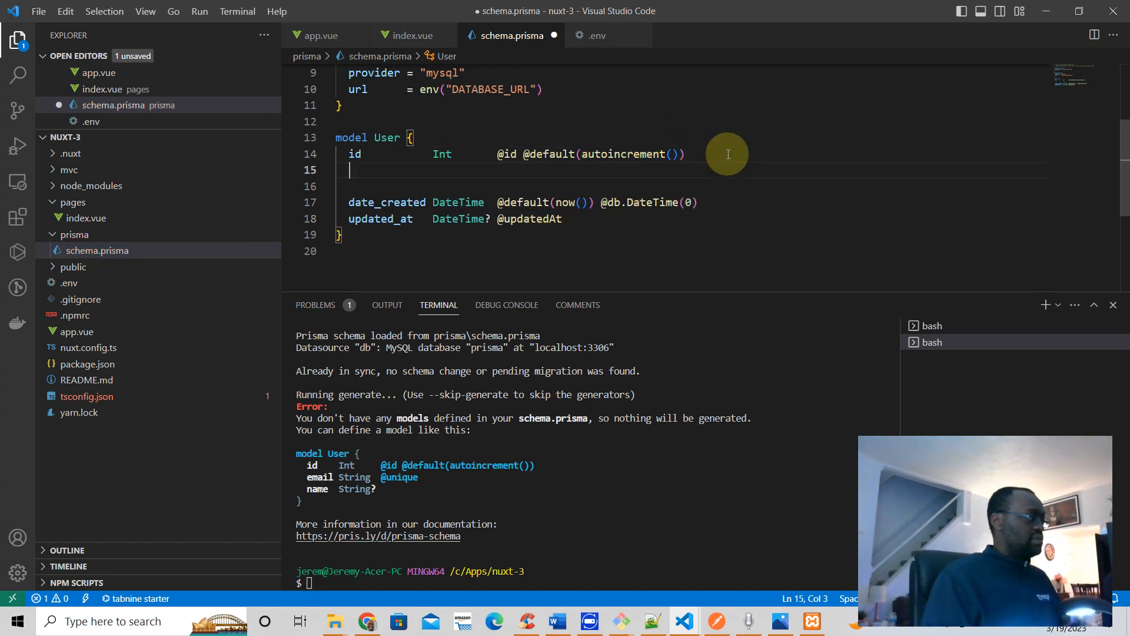
{"action": "type", "text": "name"}
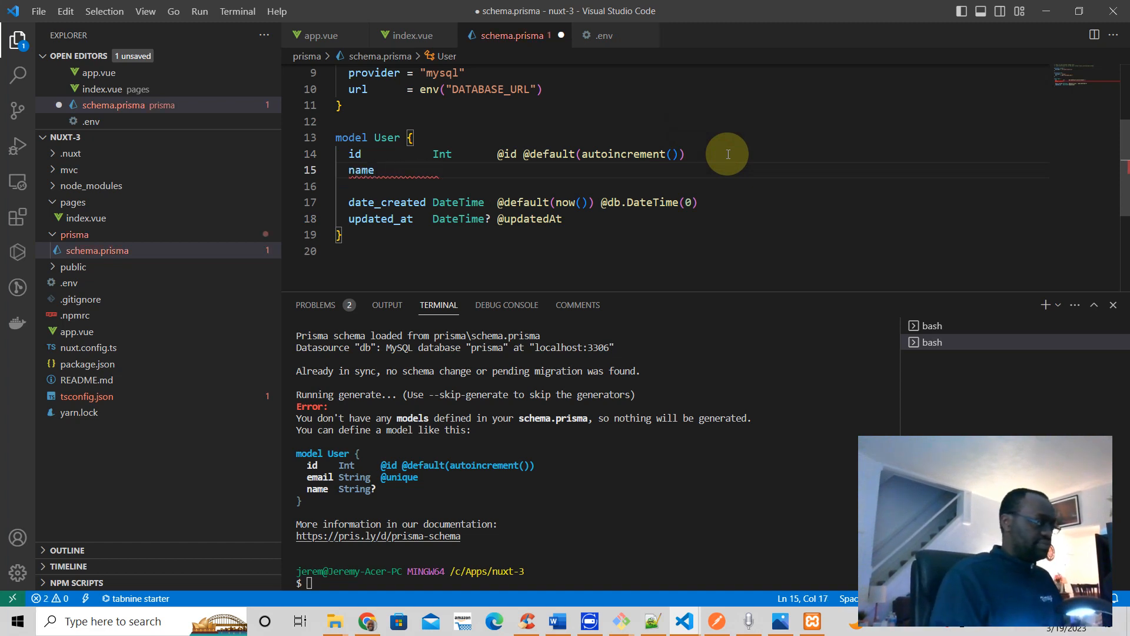
{"action": "type", "text": "Sr"}
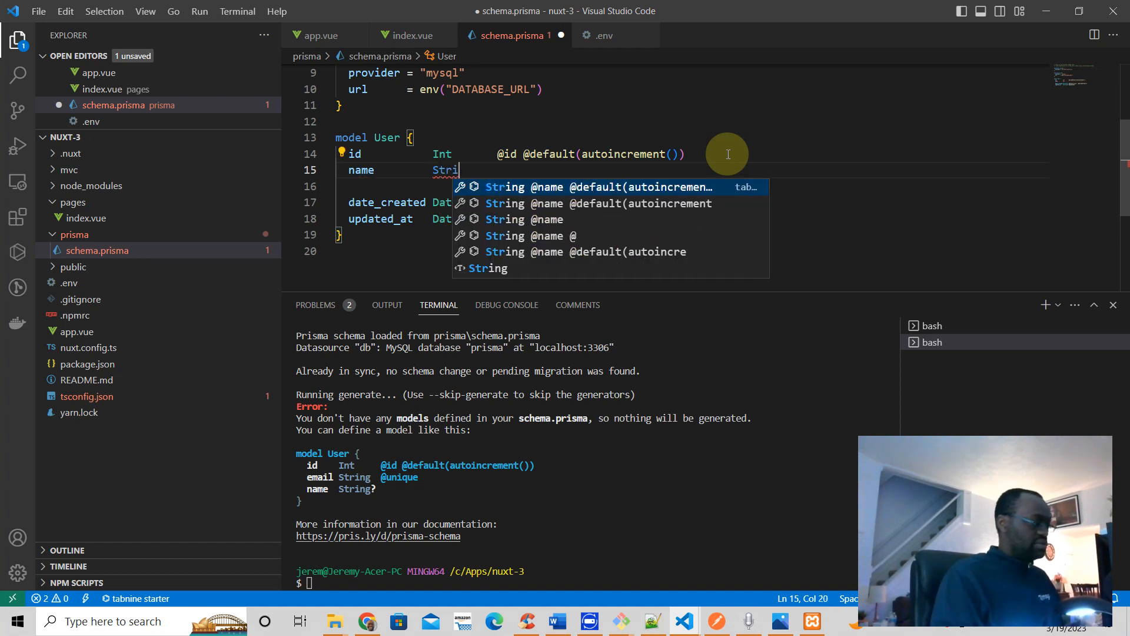
{"action": "type", "text": "ng"}
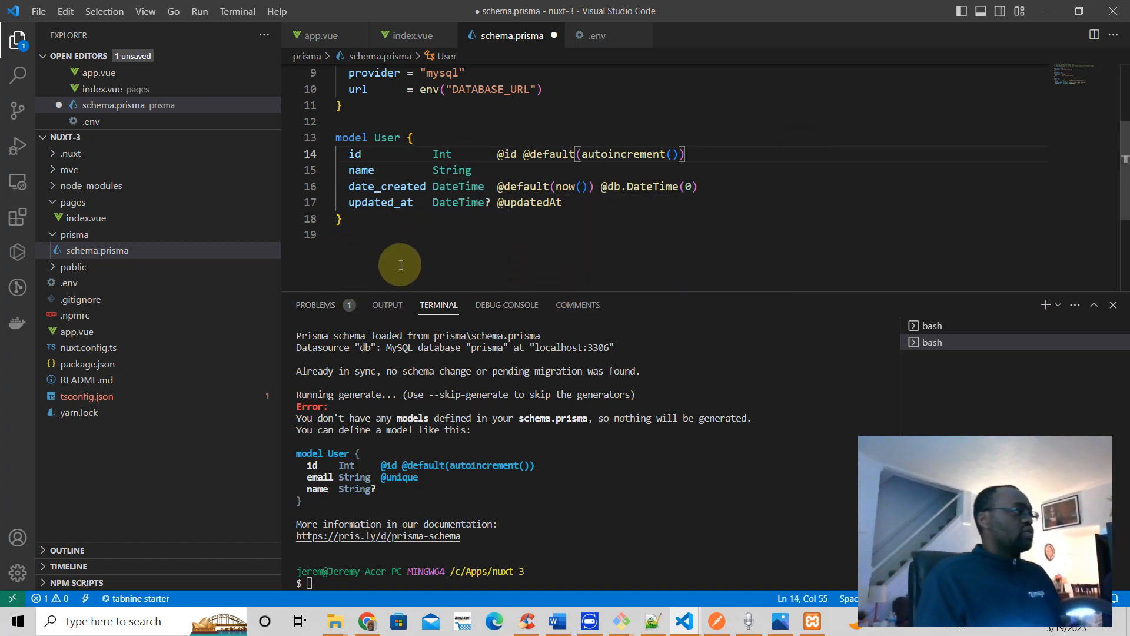
{"action": "key", "text": "ctrl+s"}
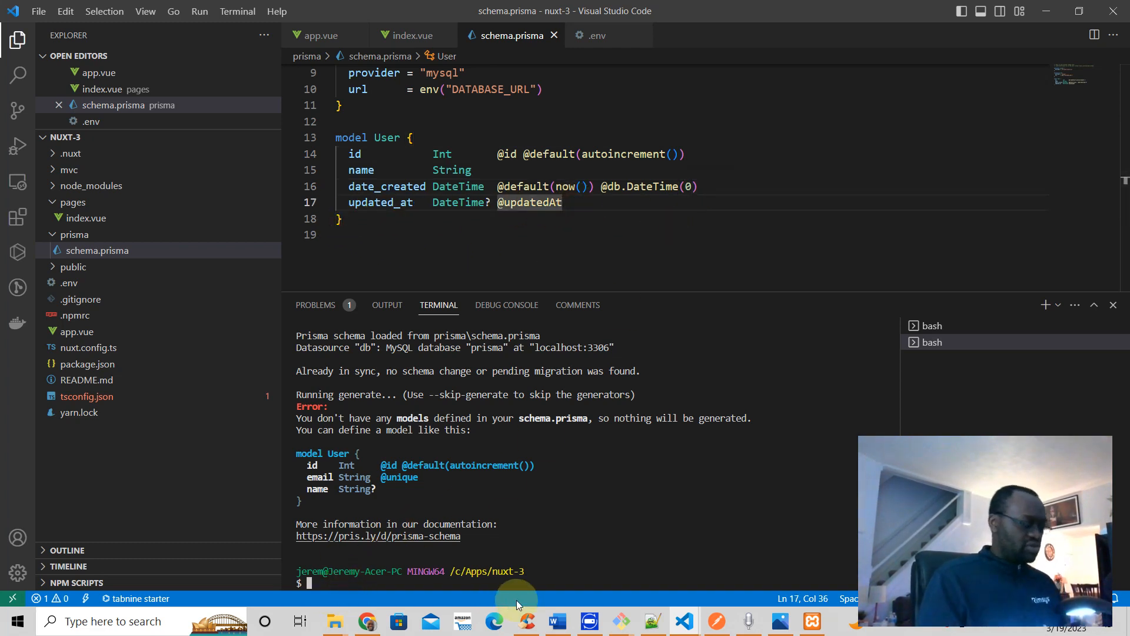
{"action": "type", "text": "npx prisma migrate dev"}
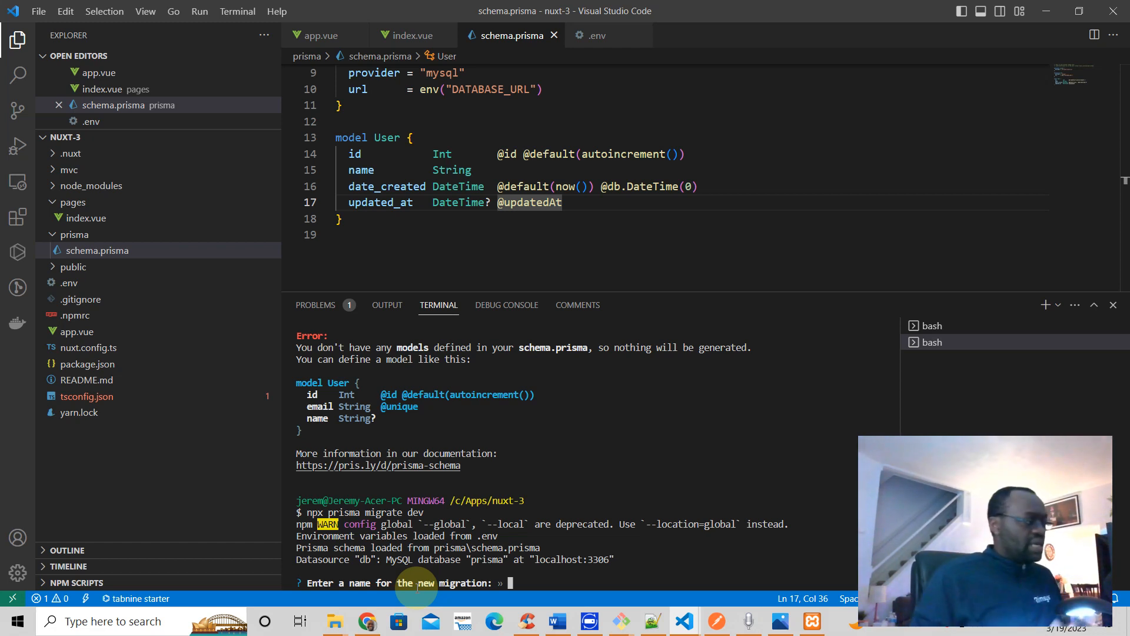
{"action": "type", "text": "initial m"}
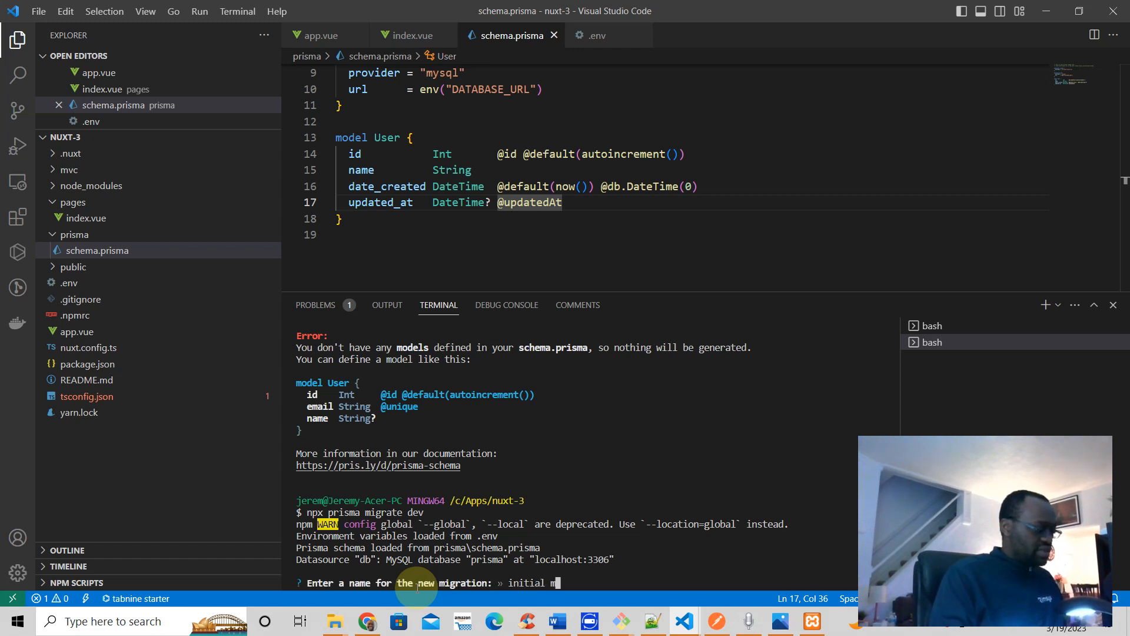
{"action": "type", "text": "igrat"}
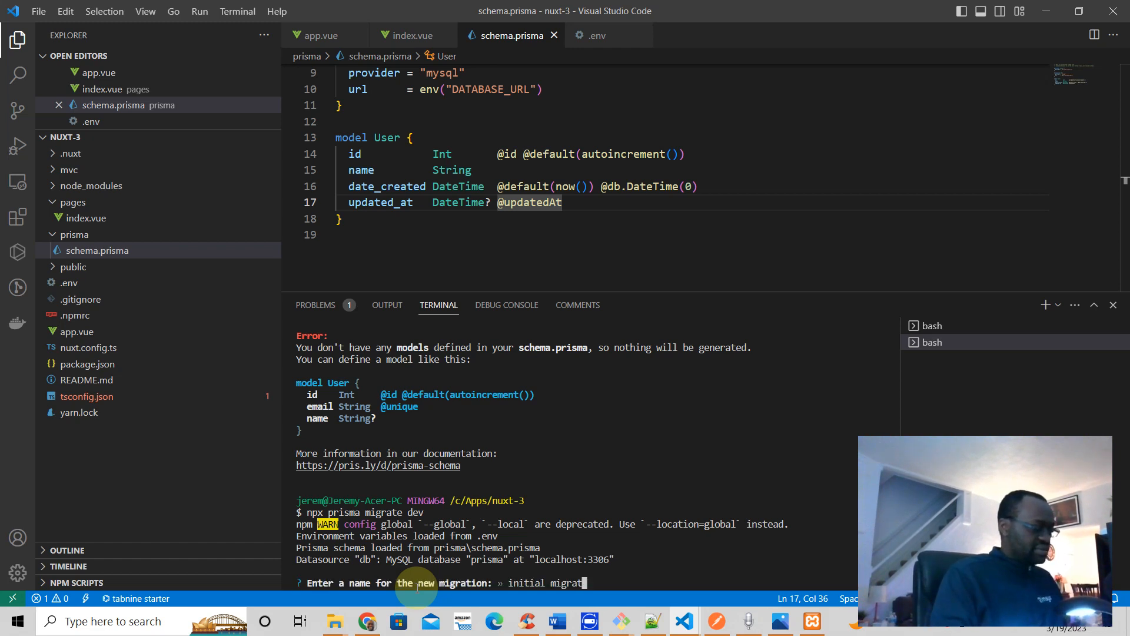
{"action": "type", "text": "ion"}
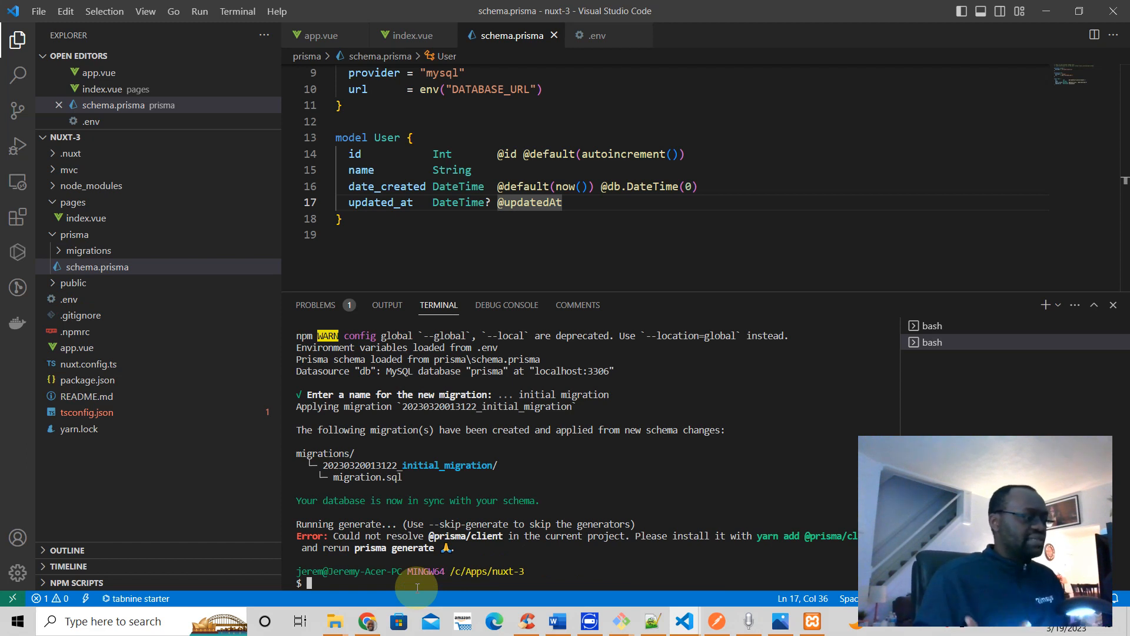
{"action": "type", "text": "yarn add @prisma/client"}
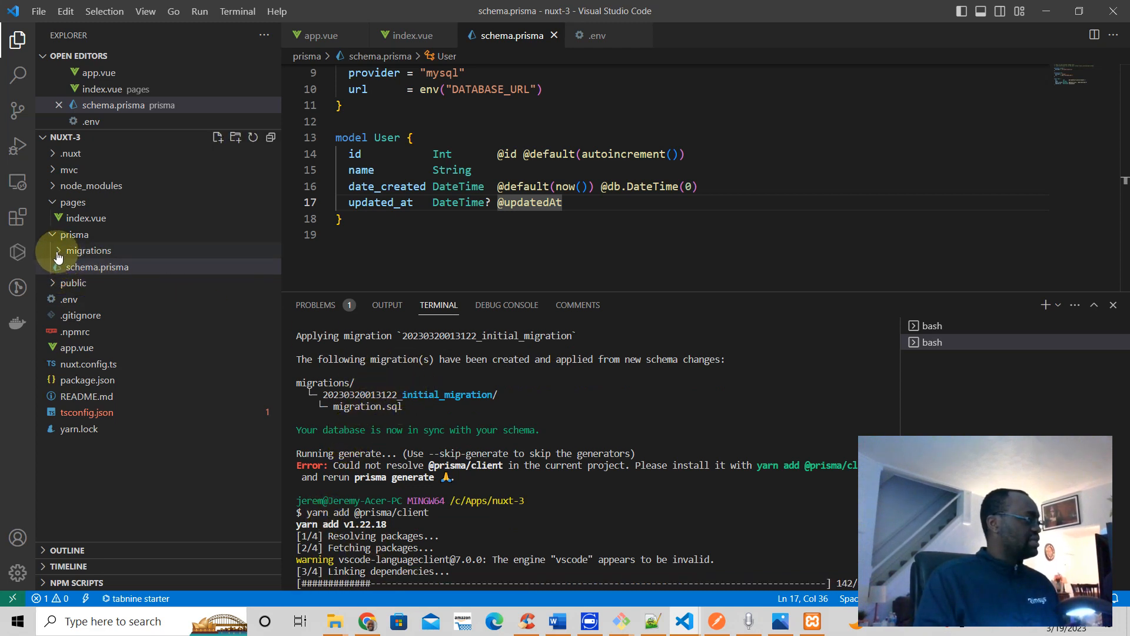
- Review prisma/migrations/initial_migration/migration.sql creating the User table, then return to the other terminal
{"action": "left_click", "coordinate": [88, 250]}
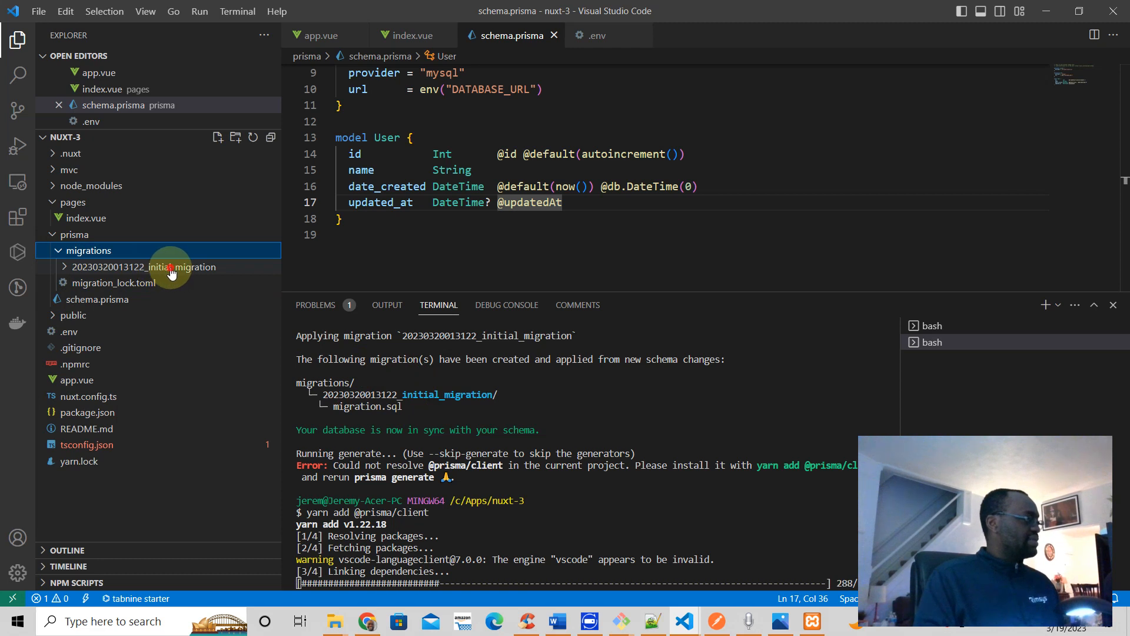
{"action": "left_click", "coordinate": [144, 267]}
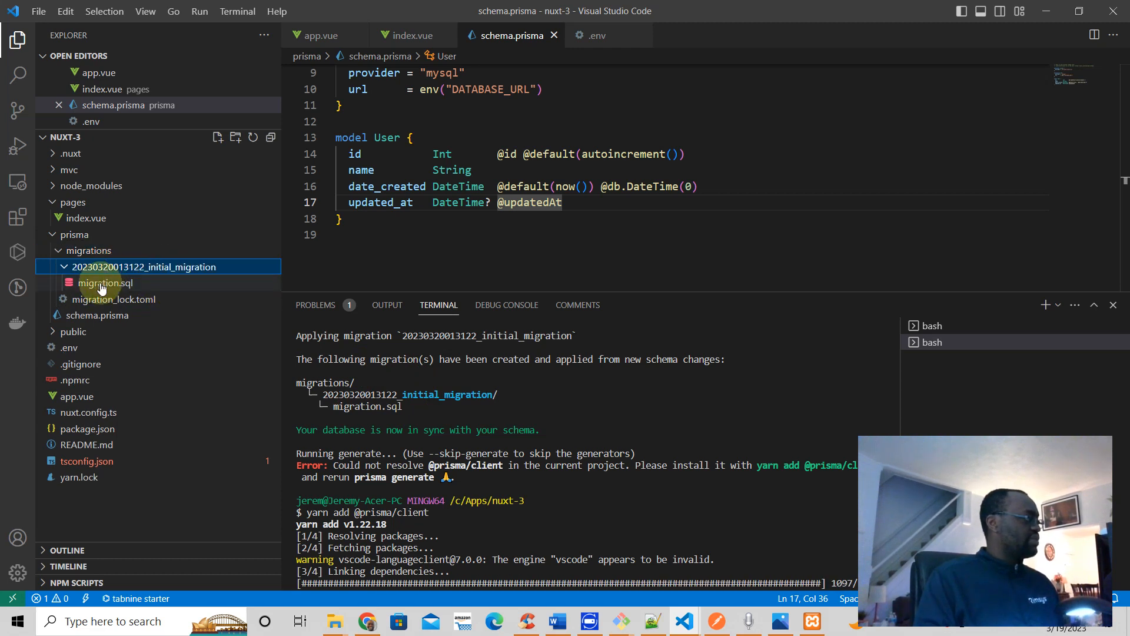
{"action": "left_click", "coordinate": [101, 283]}
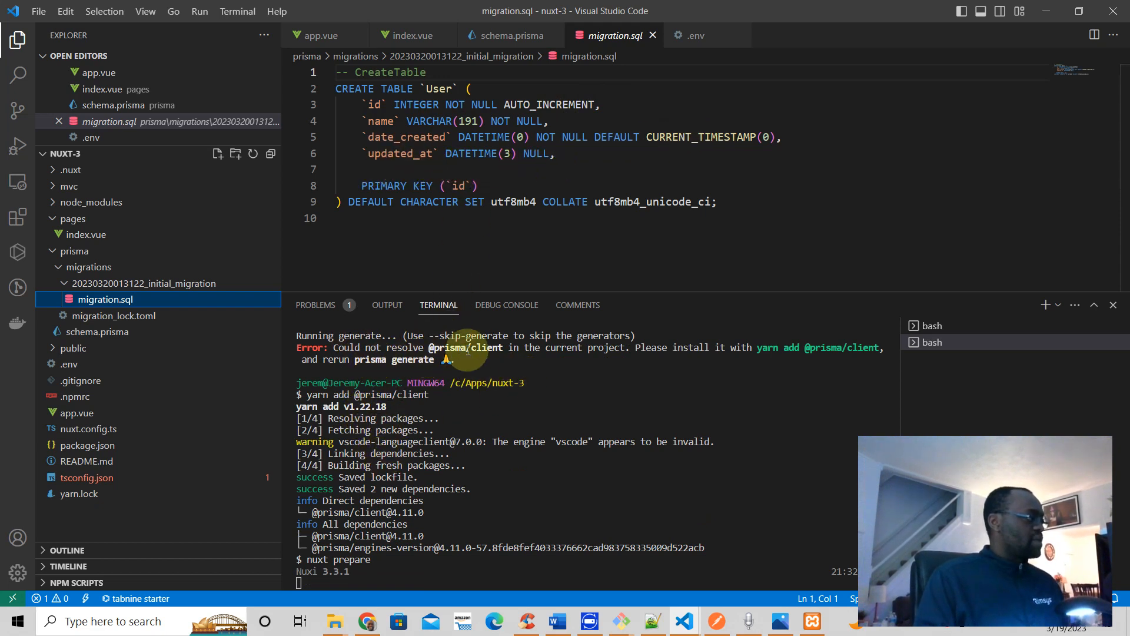
{"action": "scroll", "scroll_direction": "down", "scroll_amount": 3}
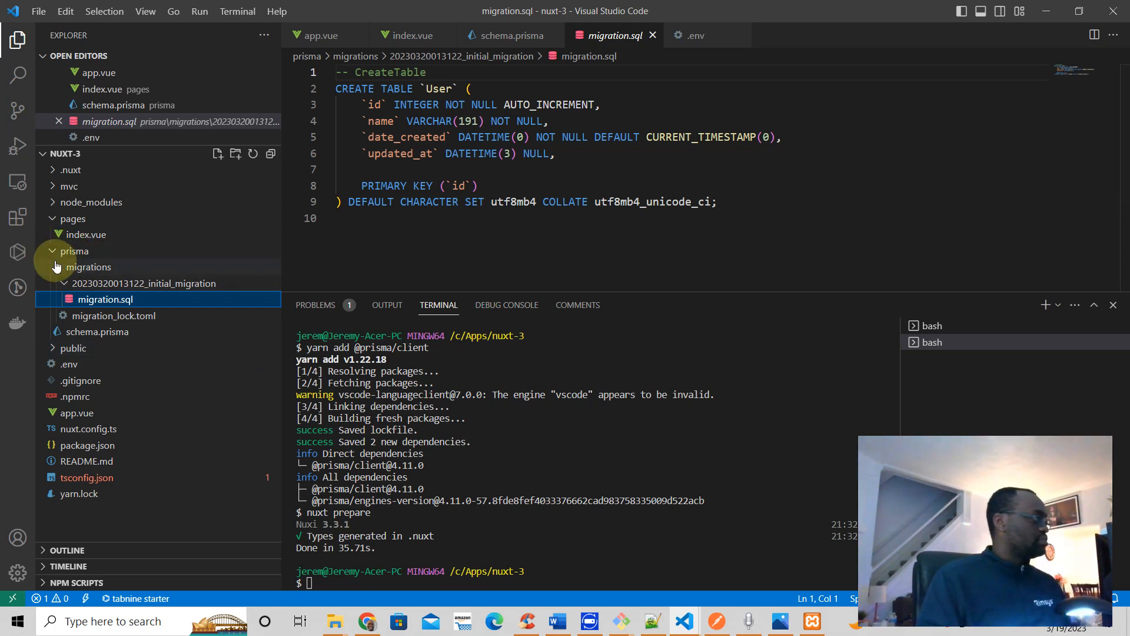
{"action": "left_click", "coordinate": [74, 250]}
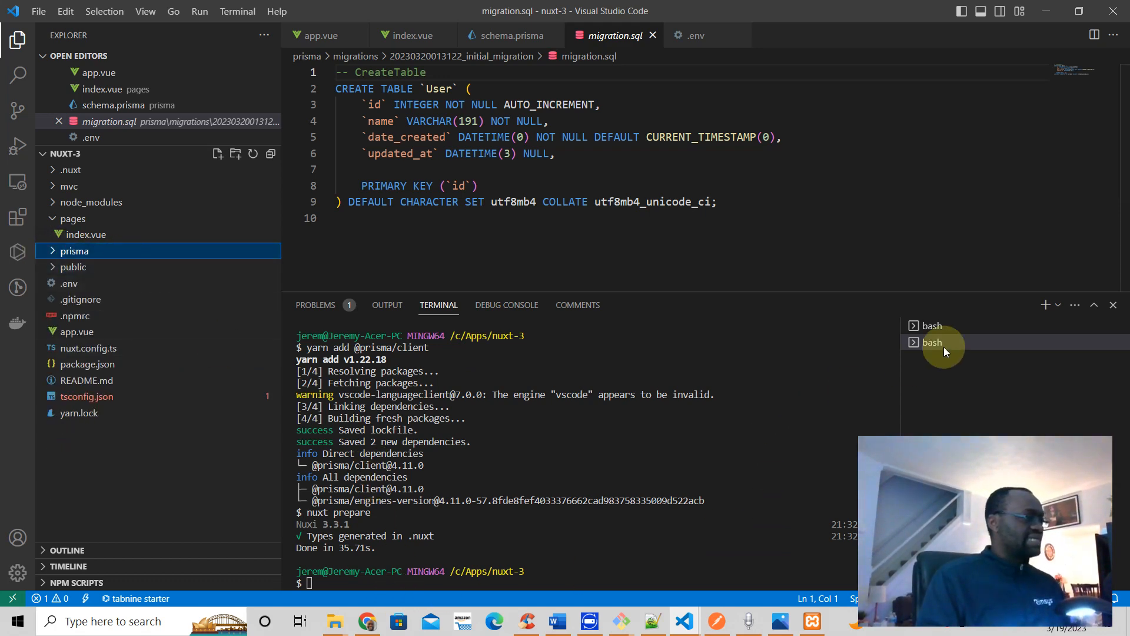
{"action": "left_click", "coordinate": [932, 342]}
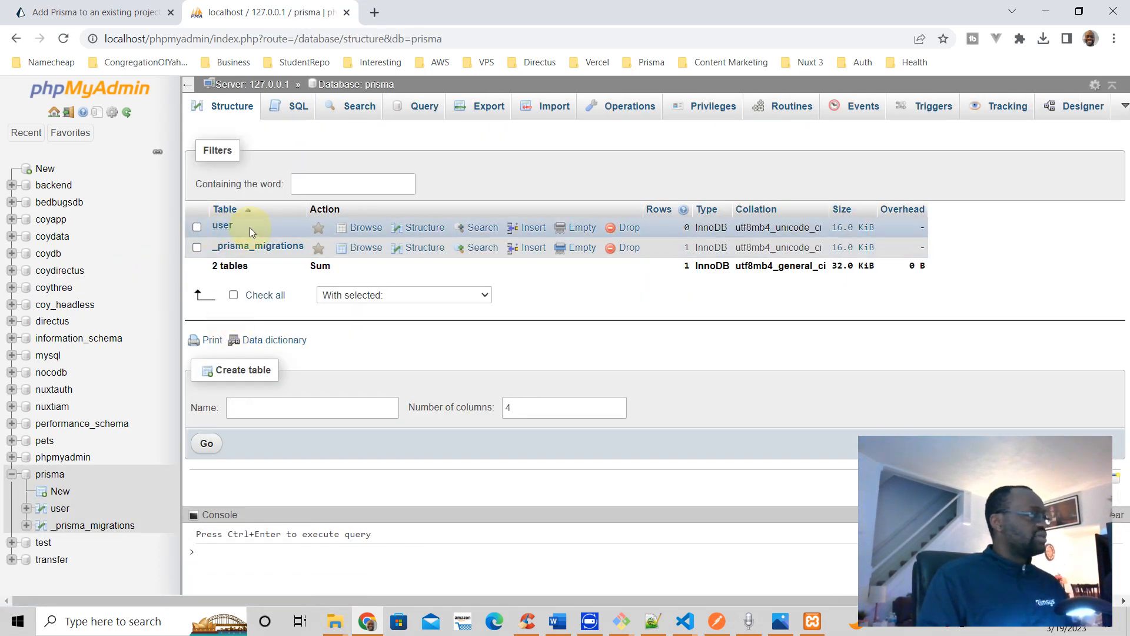
- Browse the user table showing id, name, date_created and updated_at columns
{"action": "left_click", "coordinate": [221, 227]}
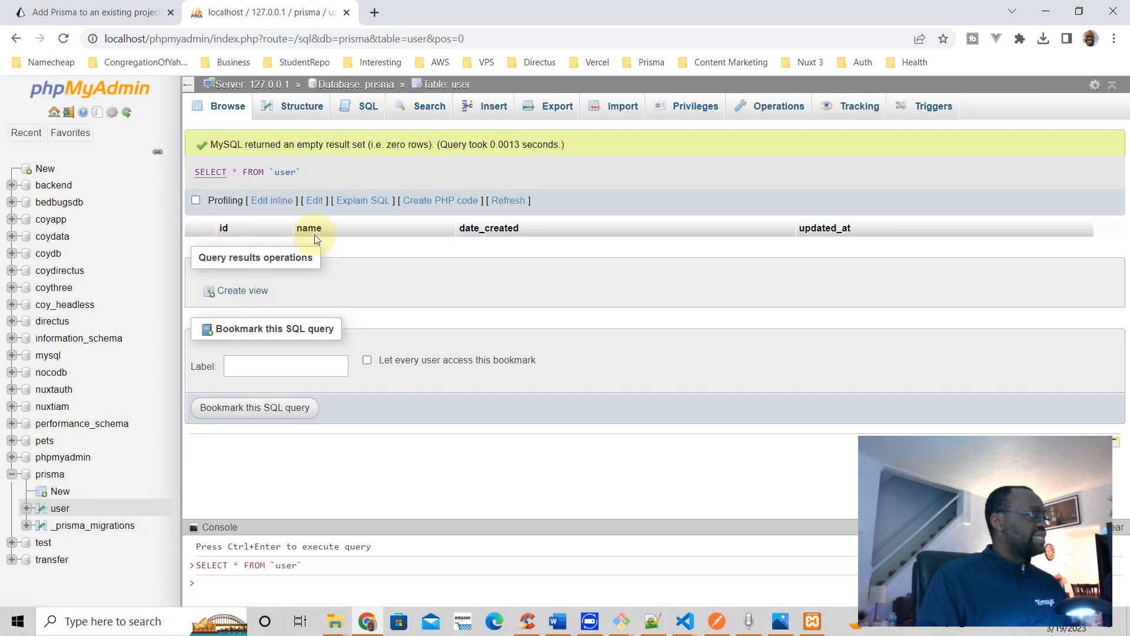
{"action": "mouse_move", "coordinate": [659, 293]}
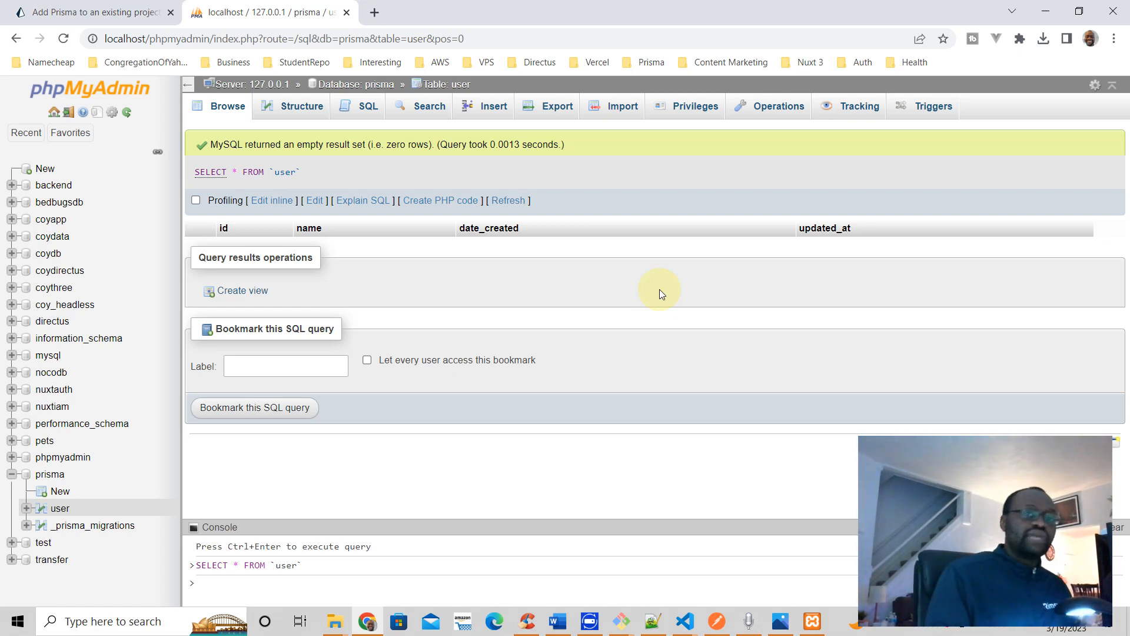
{"action": "mouse_move", "coordinate": [207, 31]}
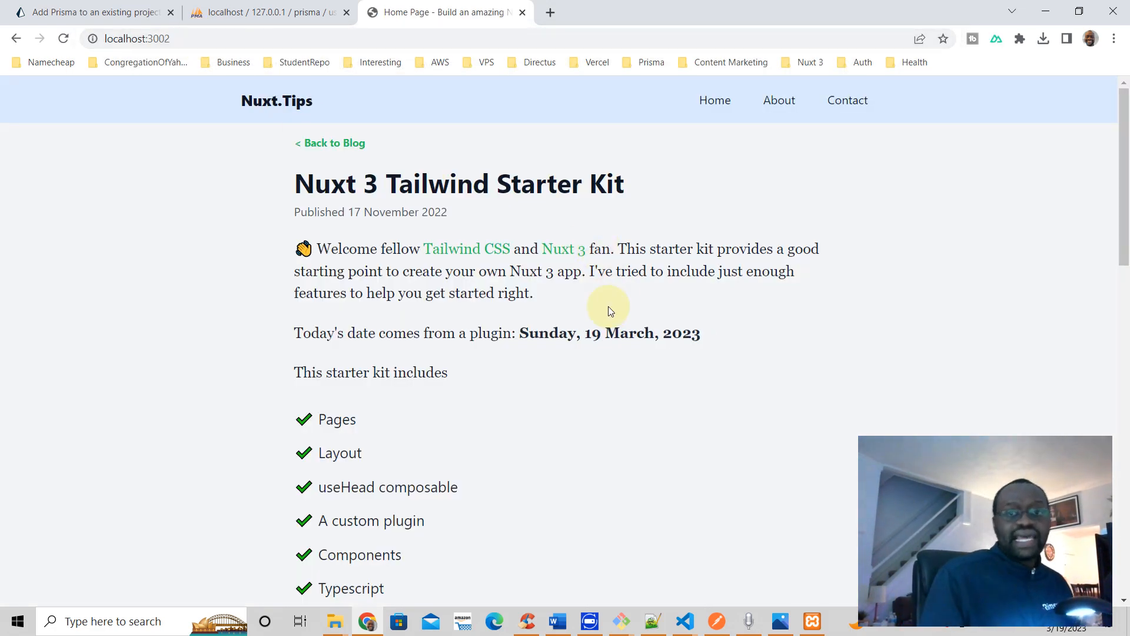
{"action": "mouse_move", "coordinate": [401, 393]}
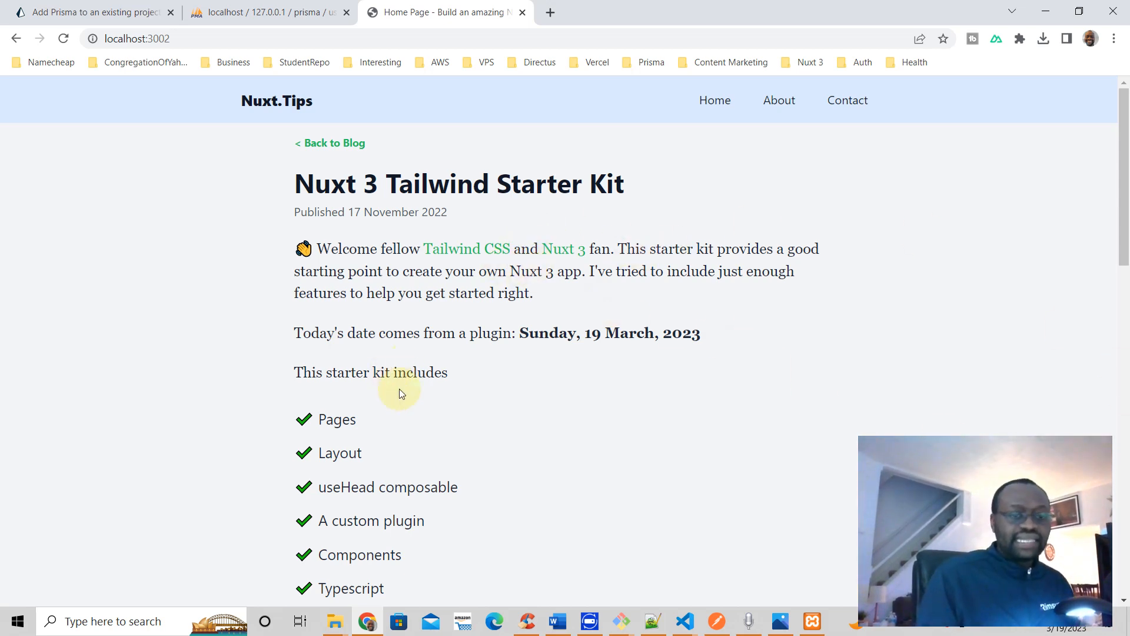
- Scroll down the Nuxt 3 Tailwind Starter Kit page on localhost:3002
{"action": "scroll", "scroll_direction": "down", "scroll_amount": 3}
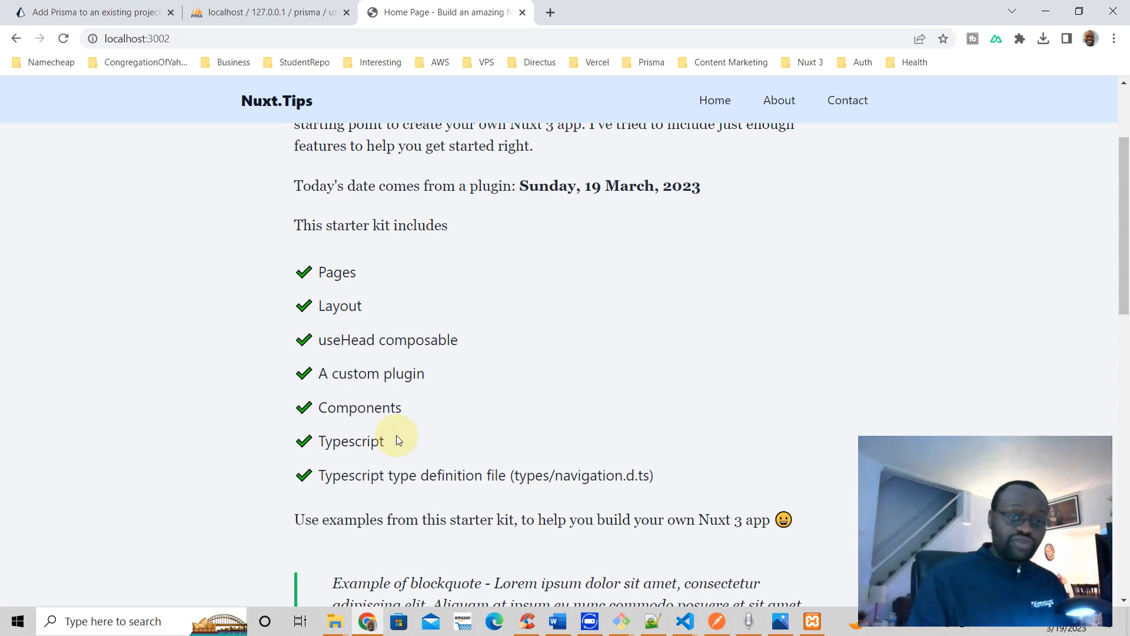
{"action": "mouse_move", "coordinate": [564, 200]}
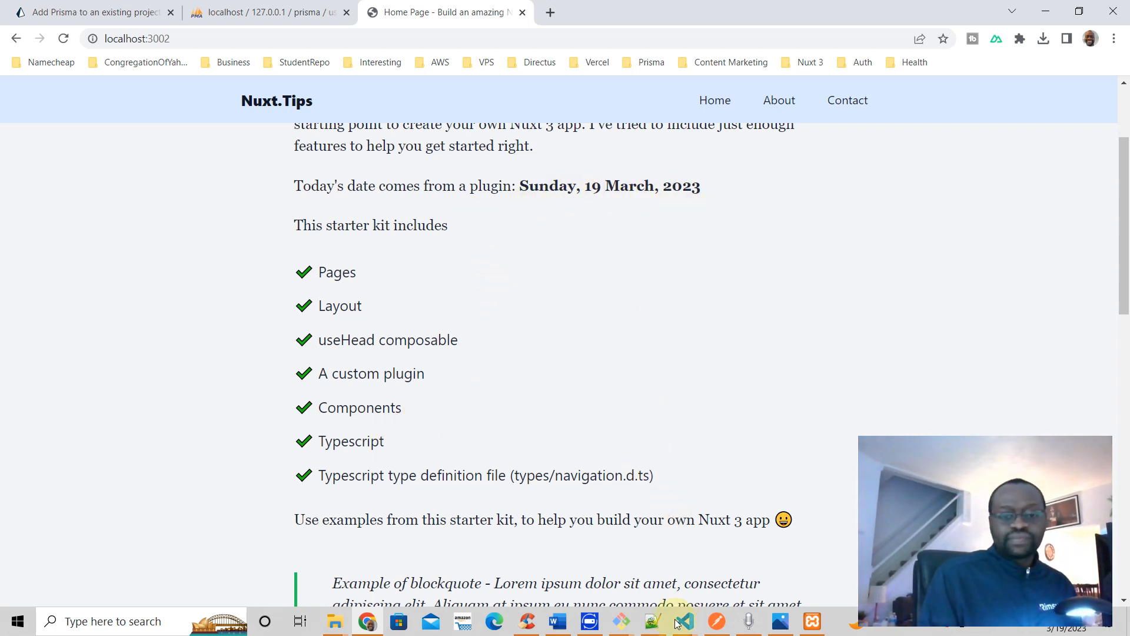
{"action": "mouse_move", "coordinate": [682, 621]}
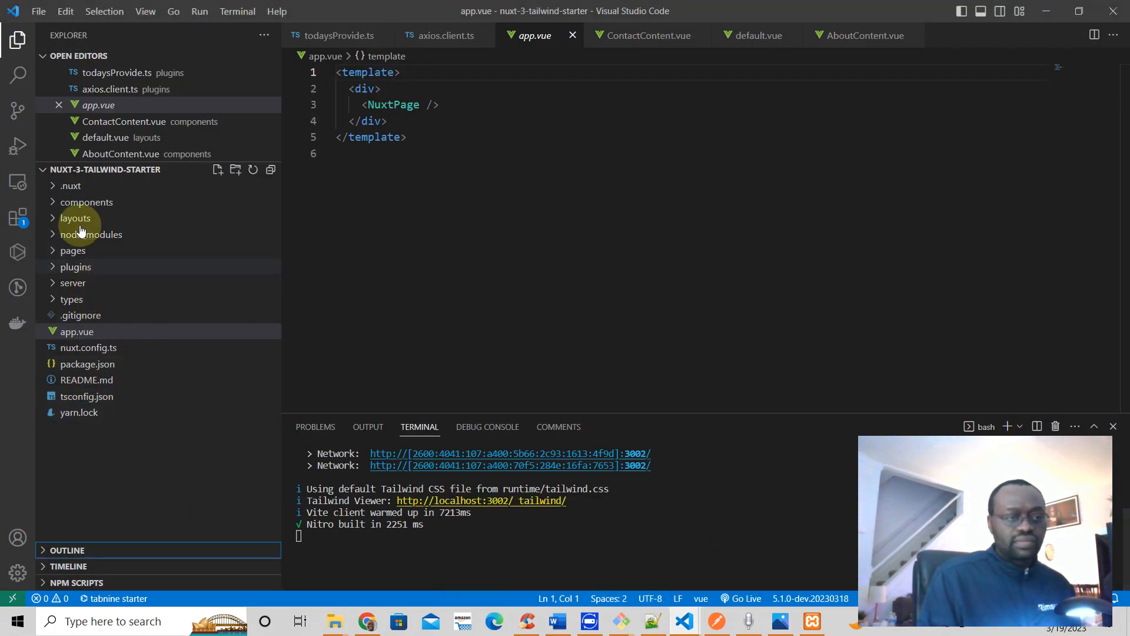
- Expand the layouts, plugins and pages folders, revealing the about, contact and index pages
{"action": "left_click", "coordinate": [76, 218]}
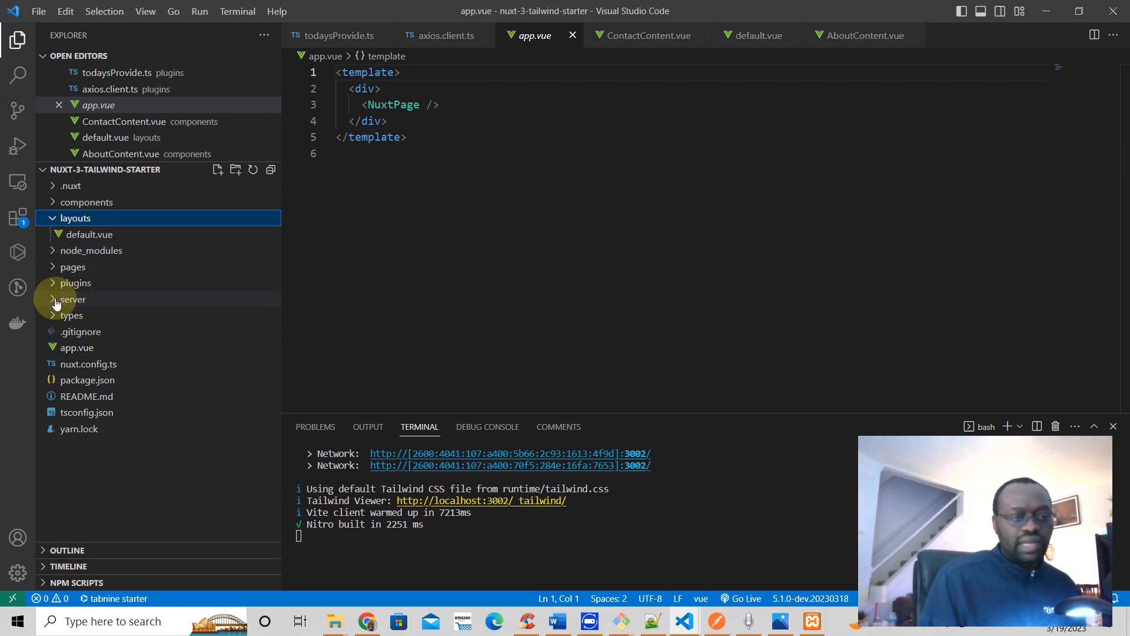
{"action": "left_click", "coordinate": [75, 282]}
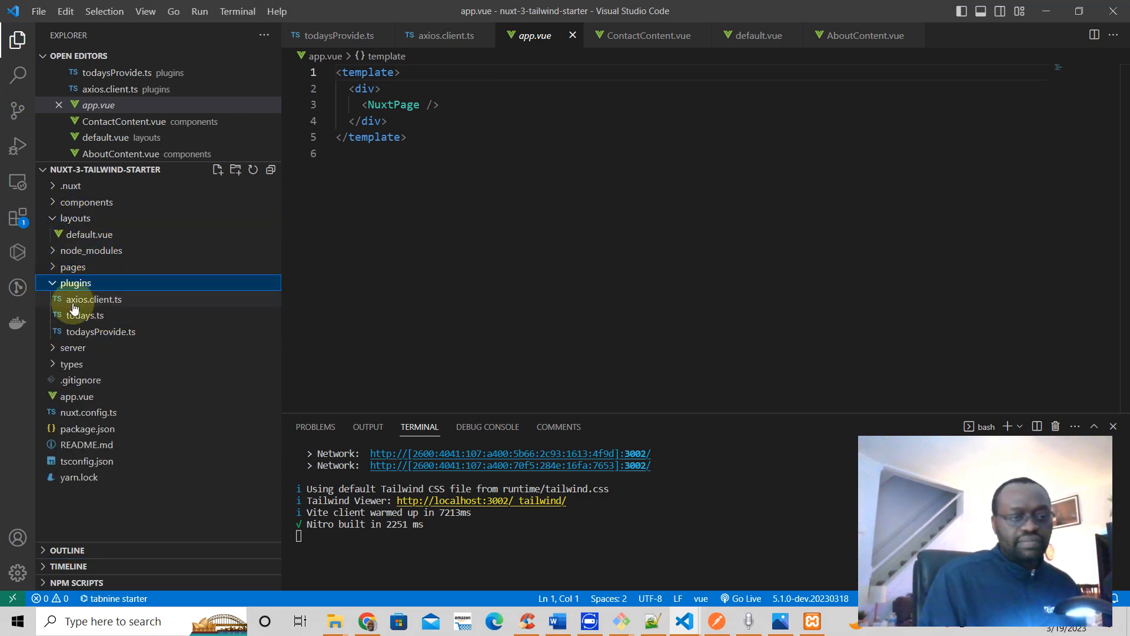
{"action": "left_click", "coordinate": [72, 267]}
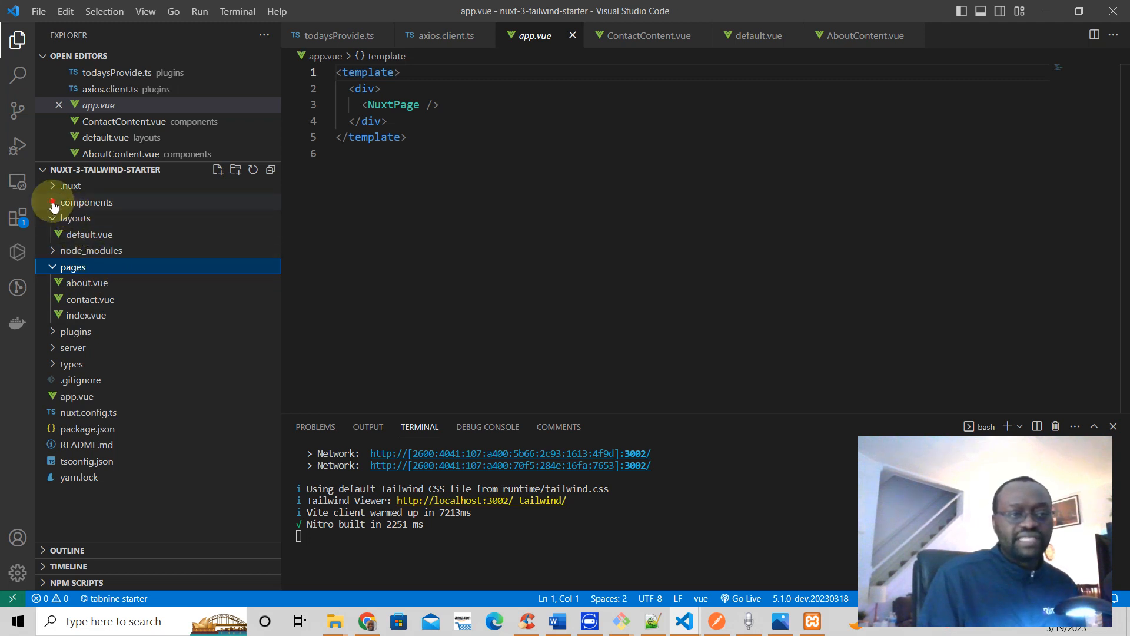
{"action": "left_click", "coordinate": [87, 201]}
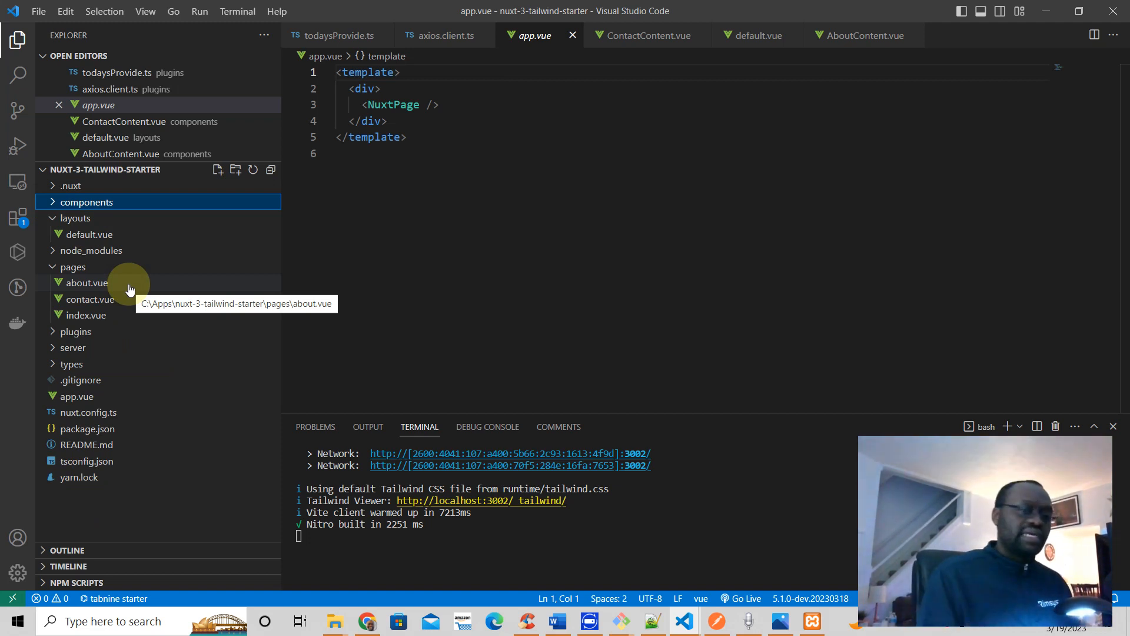
{"action": "mouse_move", "coordinate": [397, 215]}
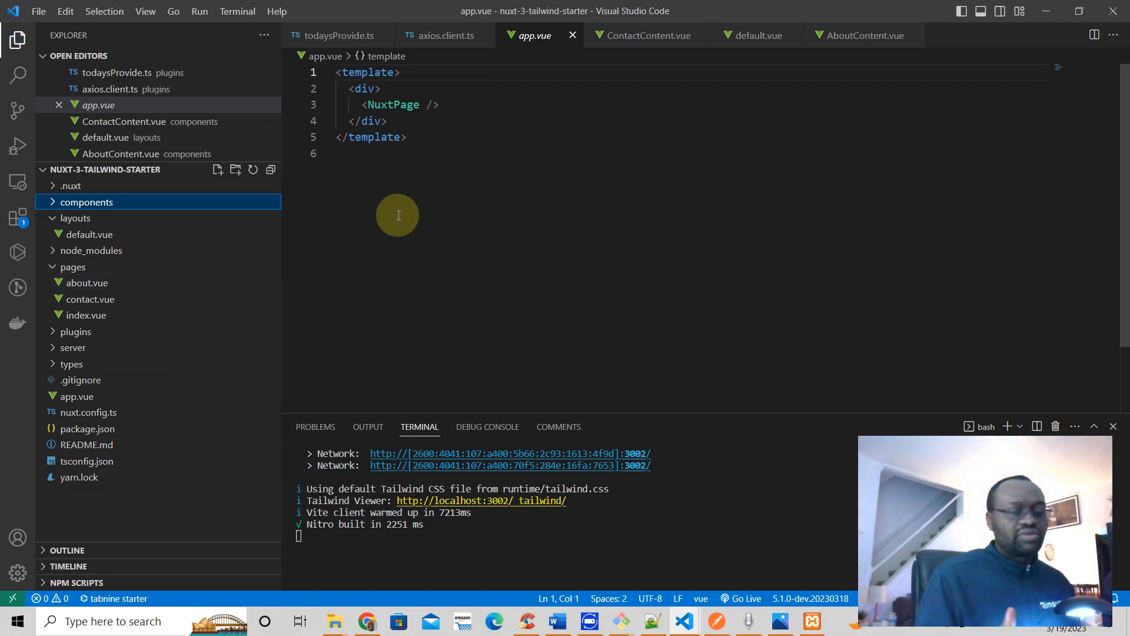